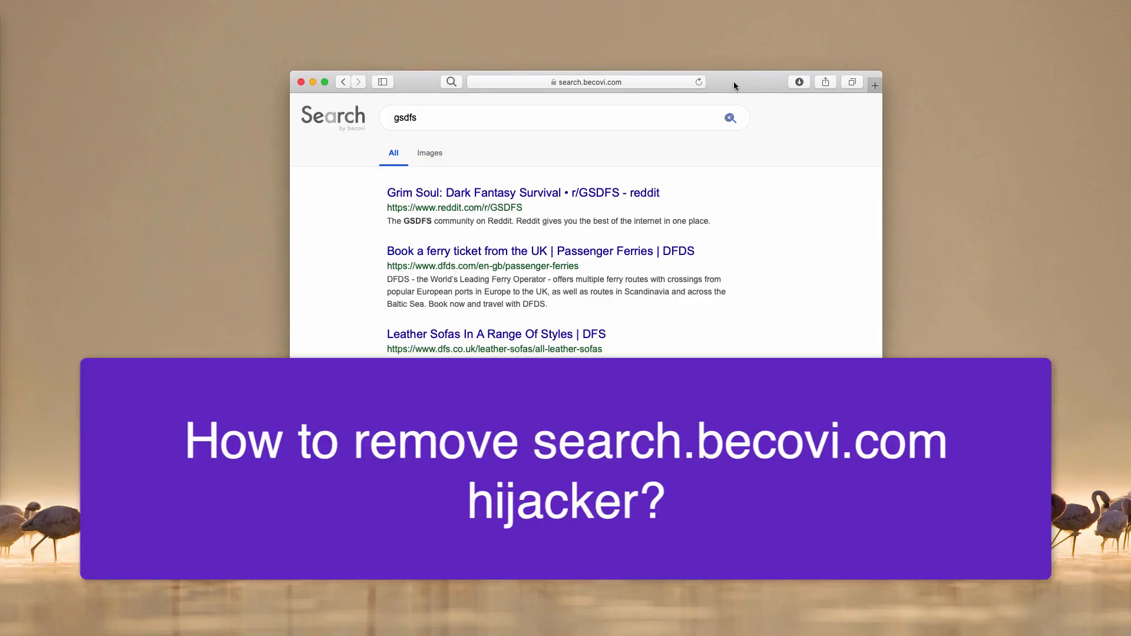
{"action": "mouse_move", "coordinate": [595, 92]}
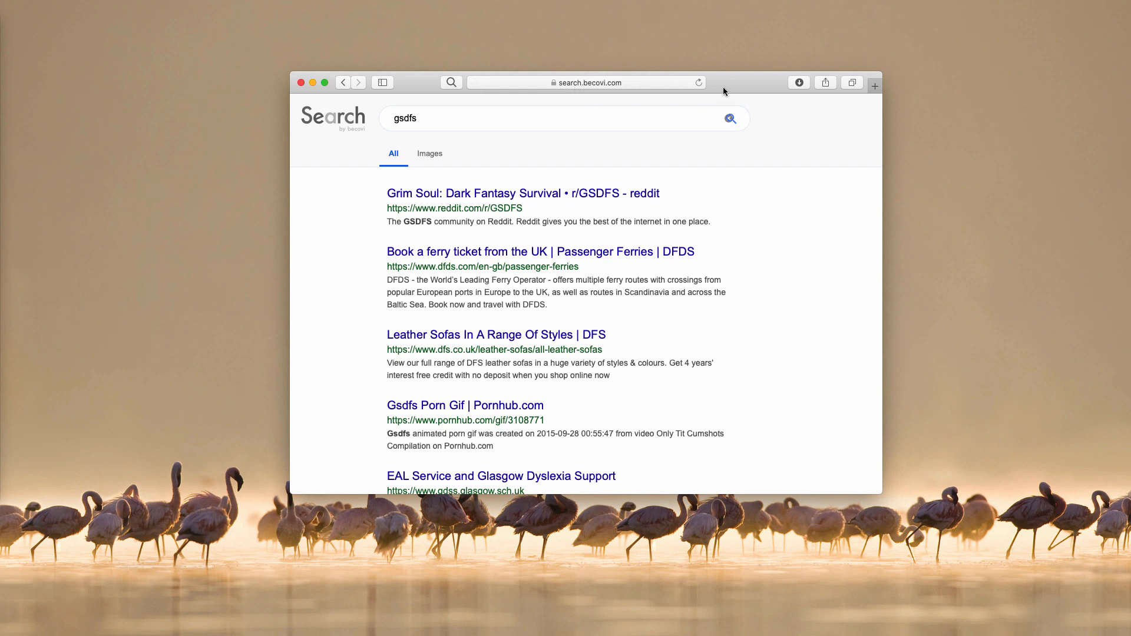
{"action": "mouse_move", "coordinate": [449, 83]}
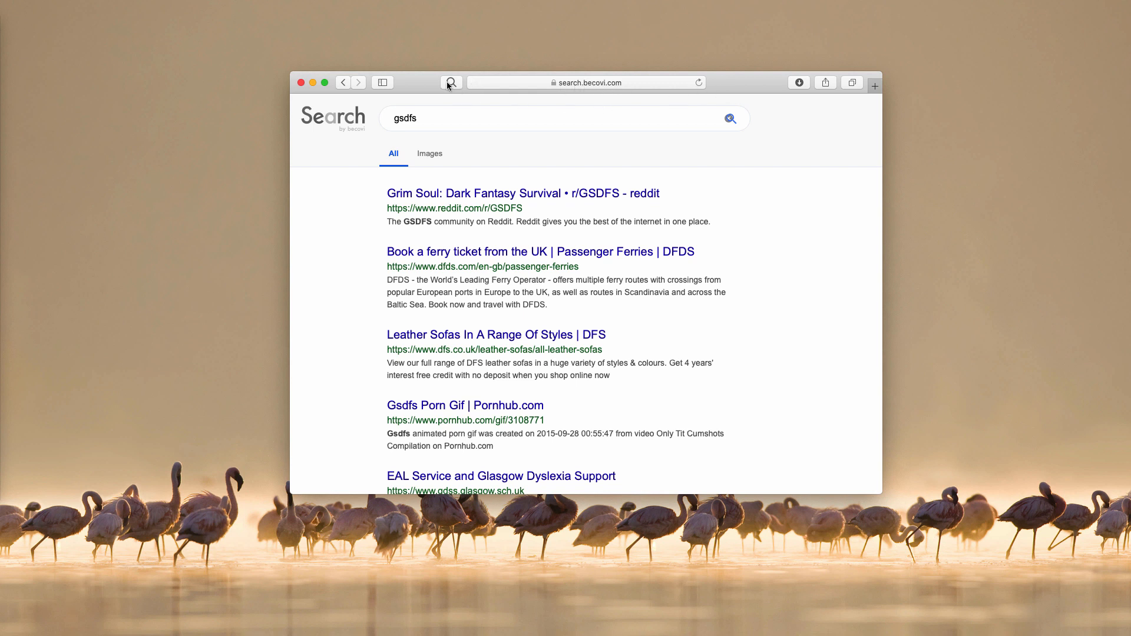
Step: Start entering virustotal.com in the address bar, leaving the hijacked results for a blank page
{"action": "left_click", "coordinate": [451, 82]}
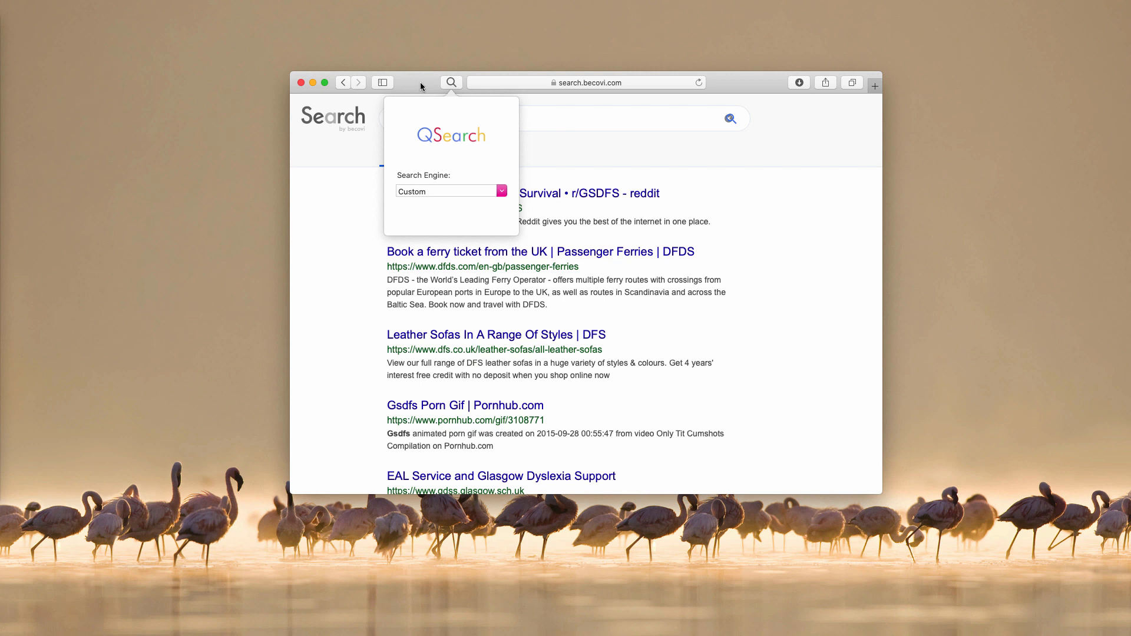
{"action": "mouse_move", "coordinate": [752, 85]}
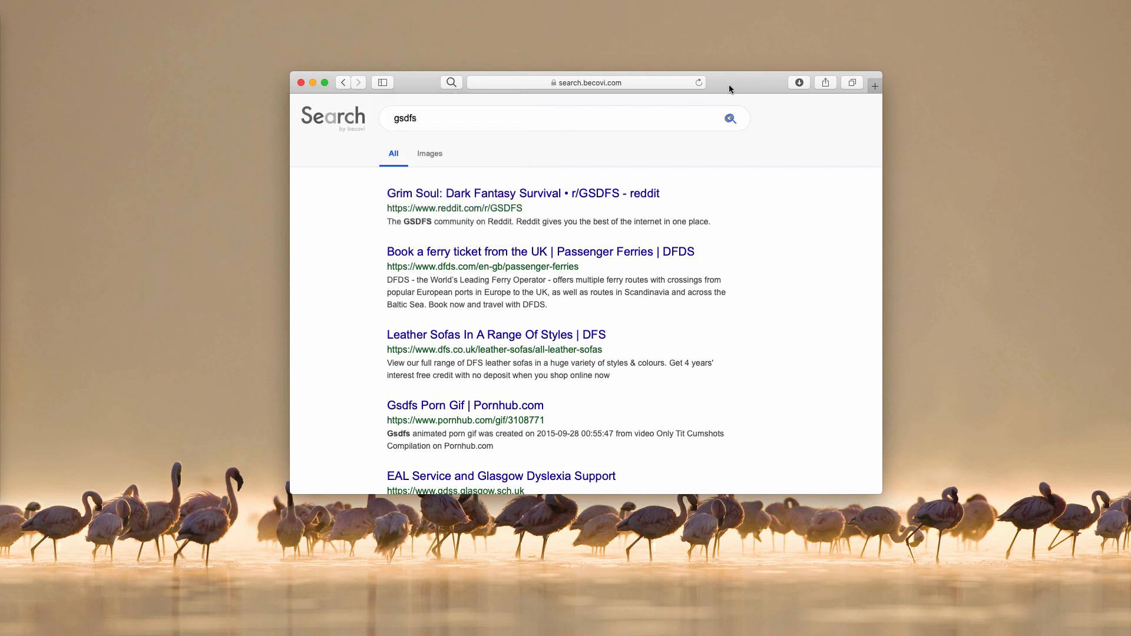
{"action": "mouse_move", "coordinate": [576, 91]}
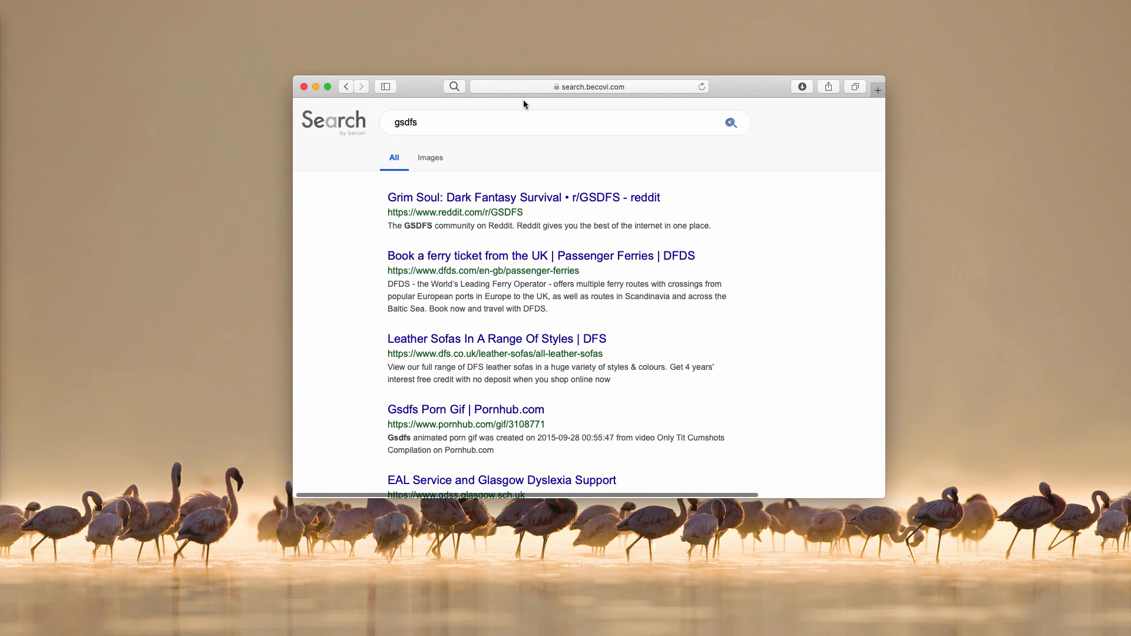
{"action": "mouse_move", "coordinate": [436, 92]}
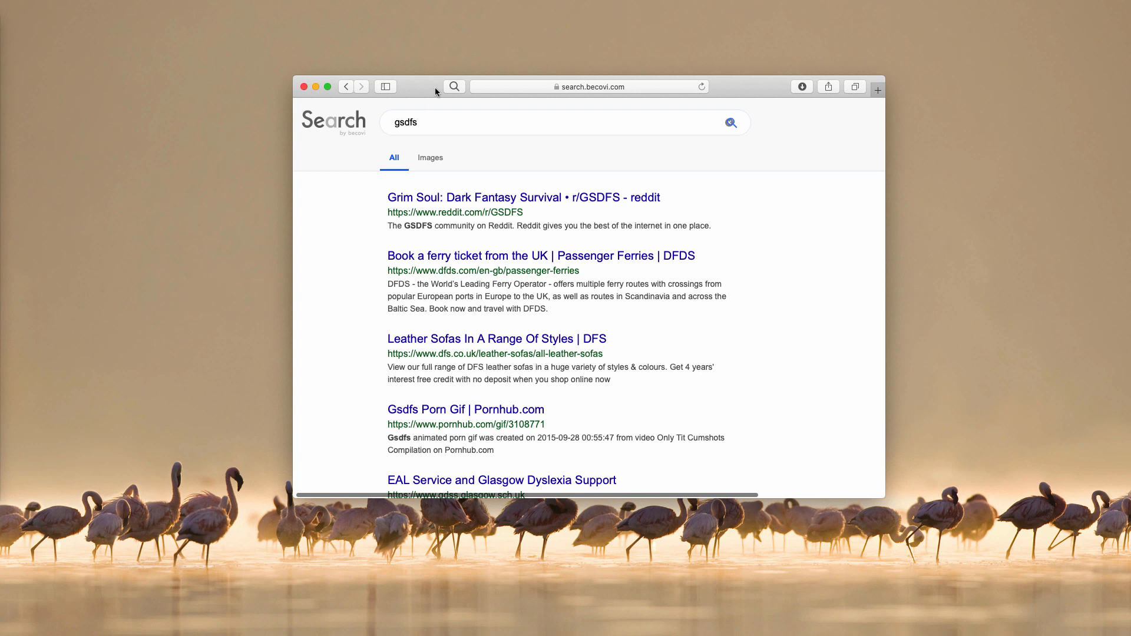
{"action": "mouse_move", "coordinate": [449, 79]}
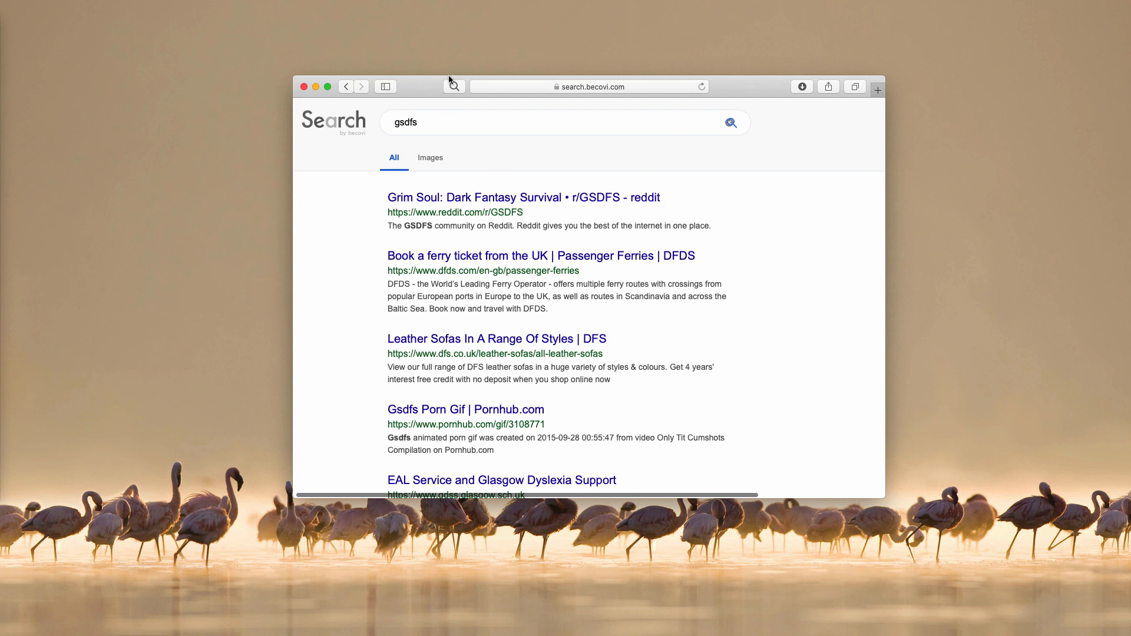
{"action": "left_click", "coordinate": [454, 86]}
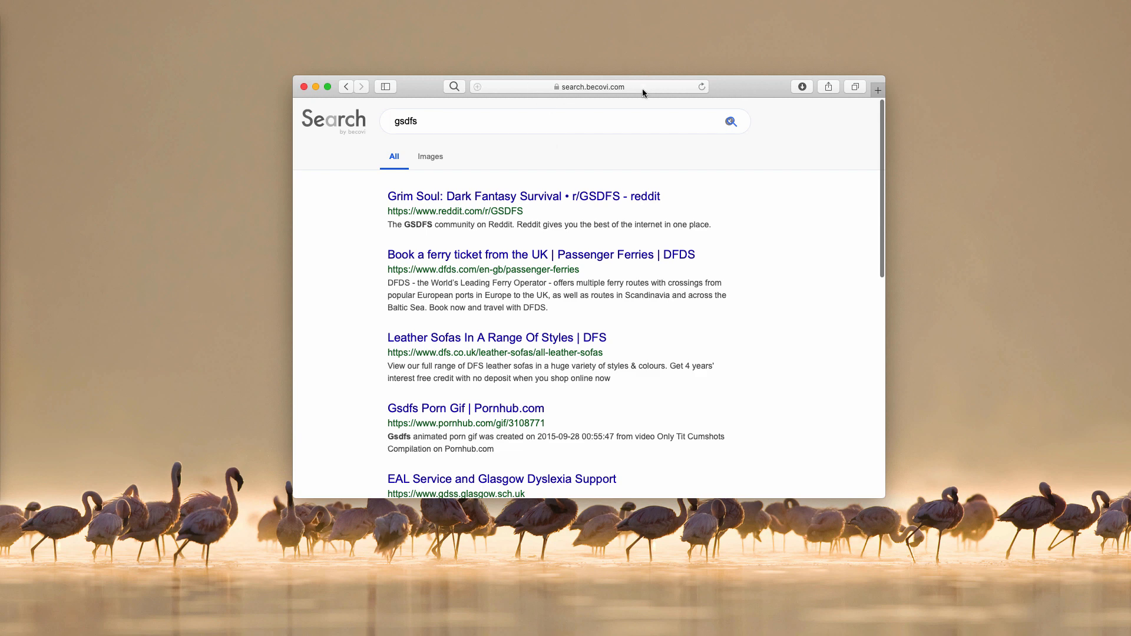
{"action": "mouse_move", "coordinate": [641, 92]}
{"action": "type", "text": "viru"}
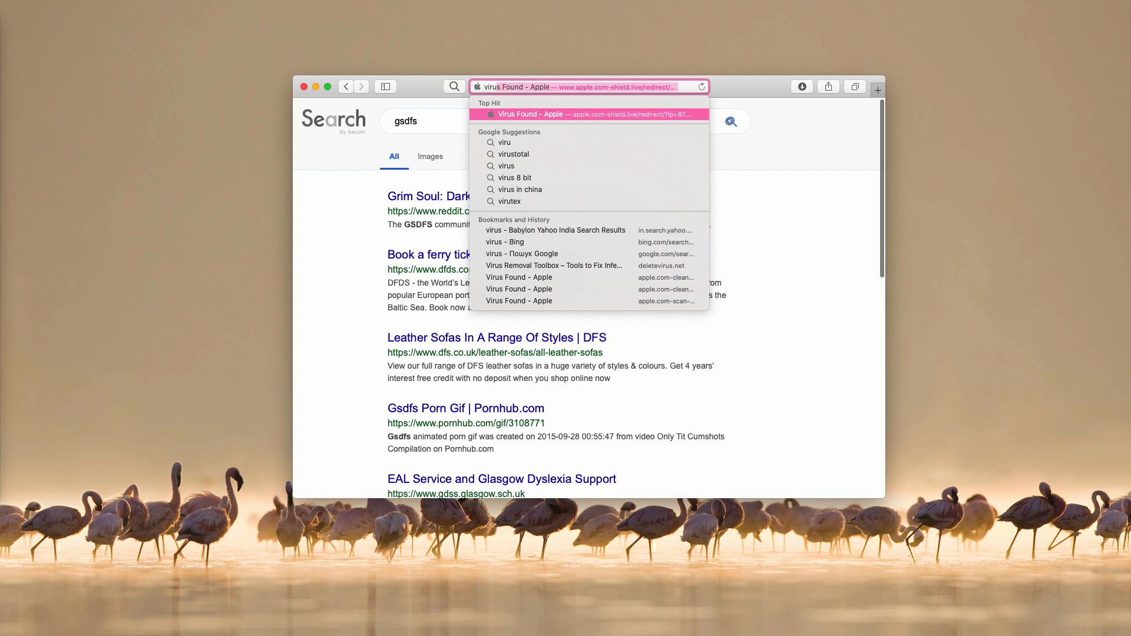
{"action": "left_click", "coordinate": [589, 114]}
{"action": "type", "text": "v"}
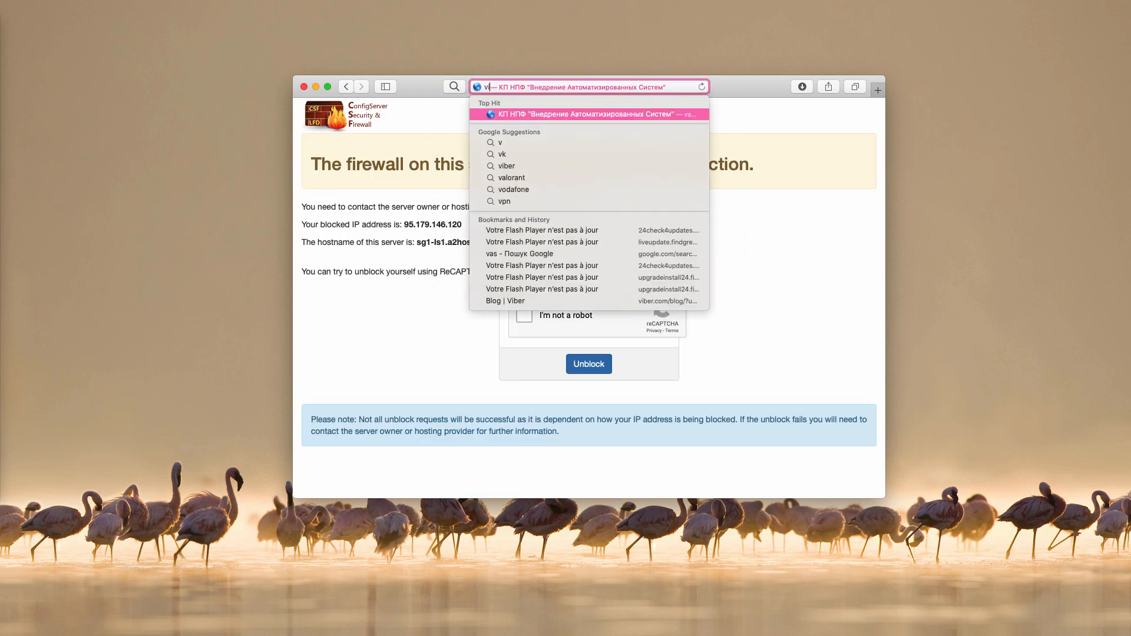
{"action": "type", "text": "irustotal.com"}
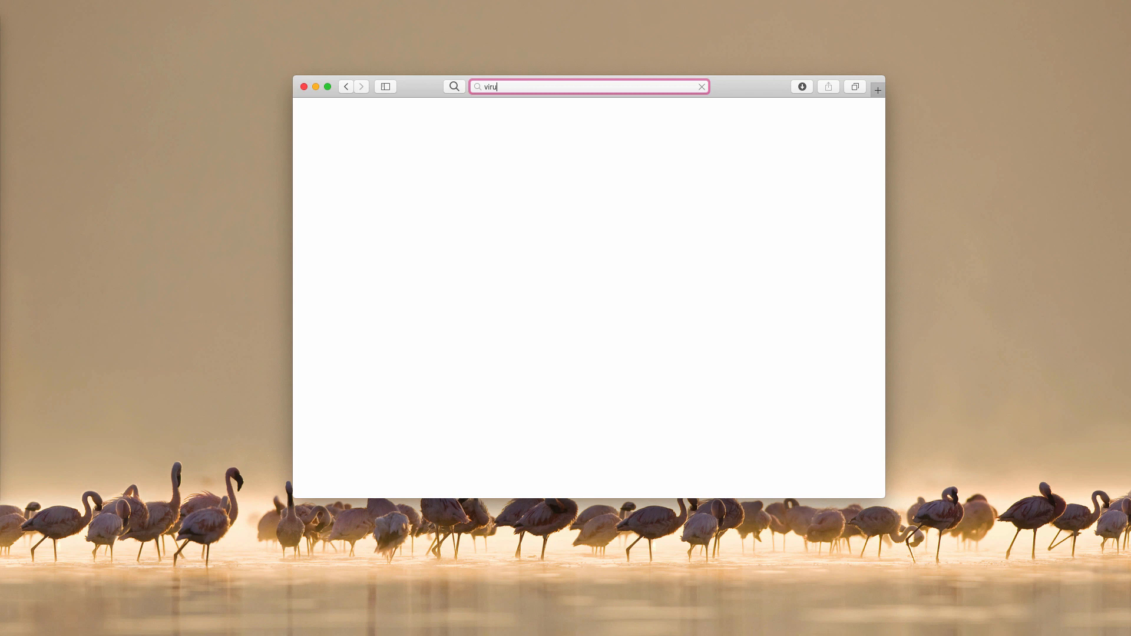
Step: Submit the address and inspect the resulting search.becovi.com redirect URL for viru
{"action": "key", "text": "Return"}
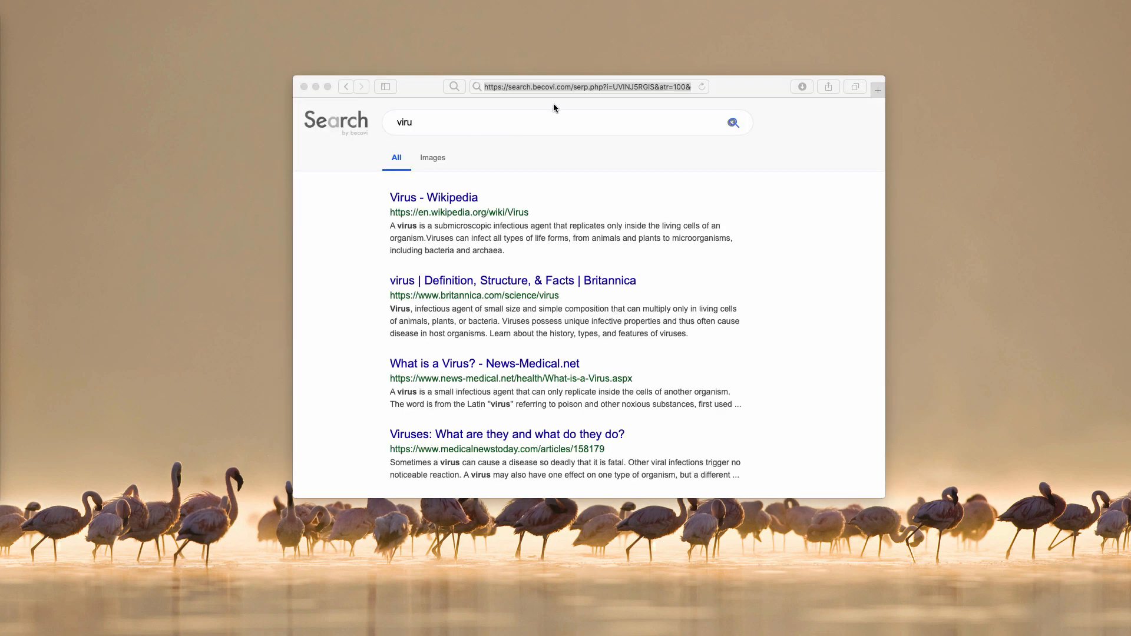
{"action": "mouse_move", "coordinate": [473, 122]}
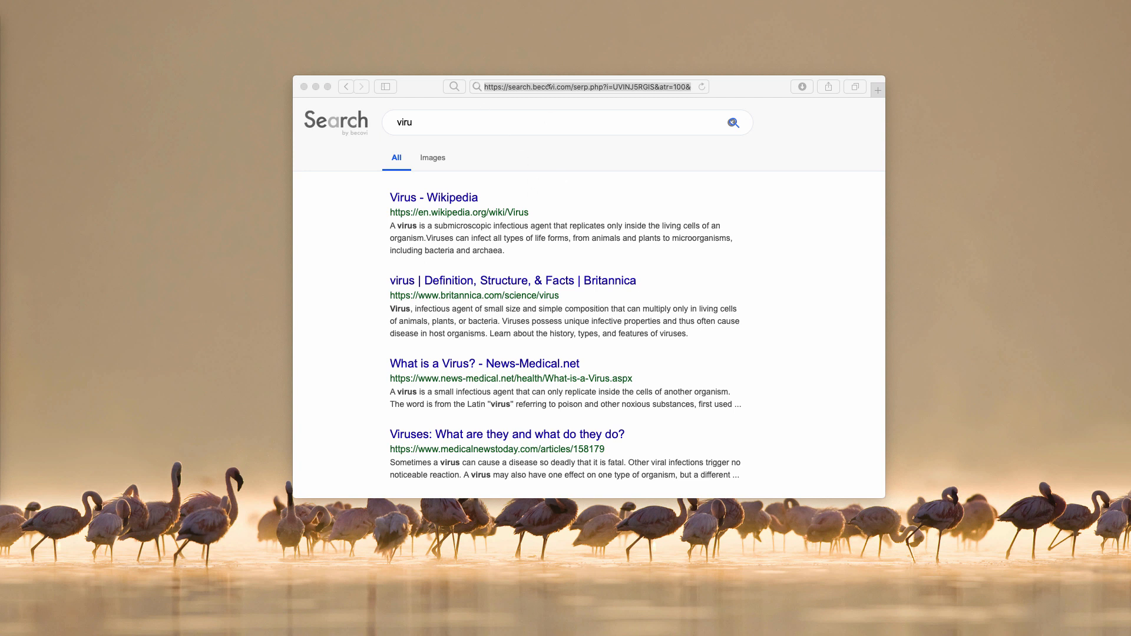
{"action": "left_click", "coordinate": [588, 86]}
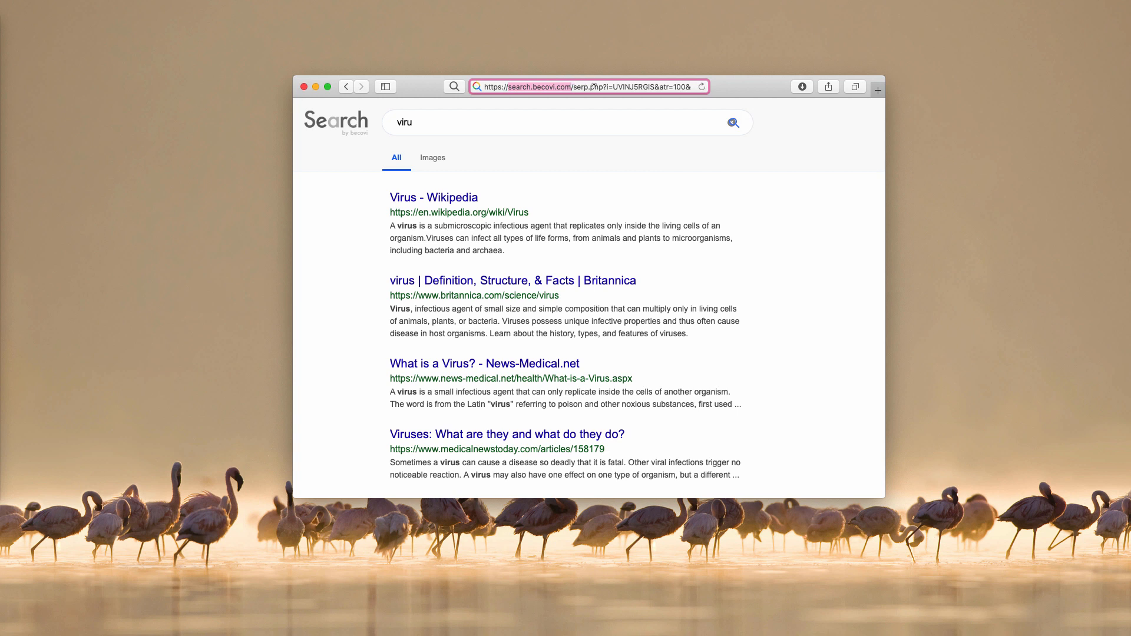
{"action": "mouse_move", "coordinate": [518, 108]}
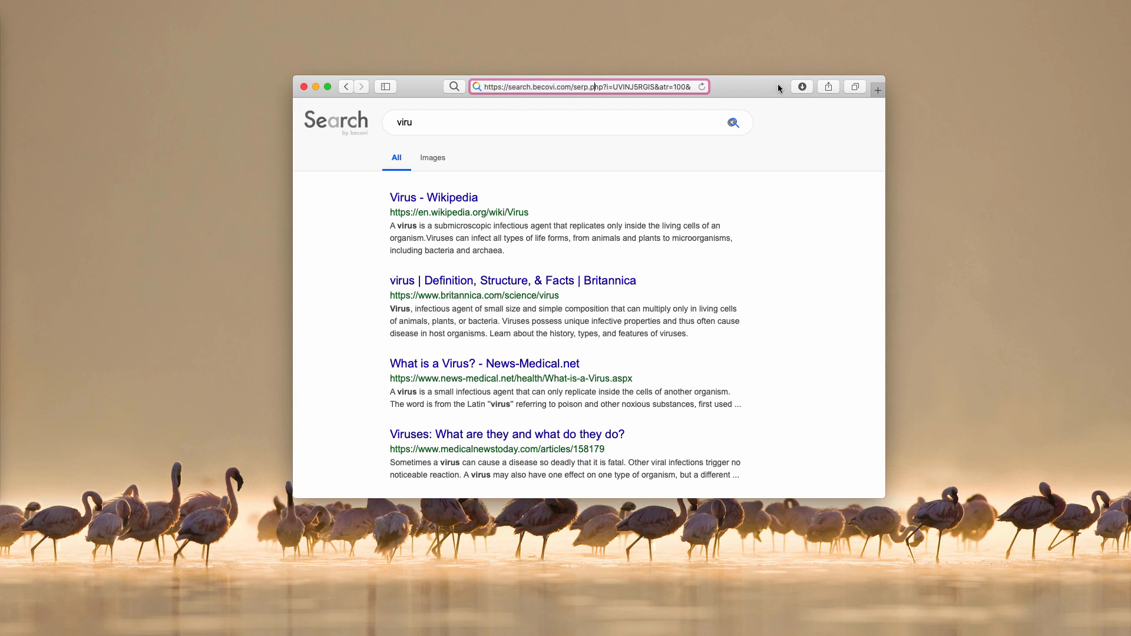
{"action": "mouse_move", "coordinate": [240, 161]}
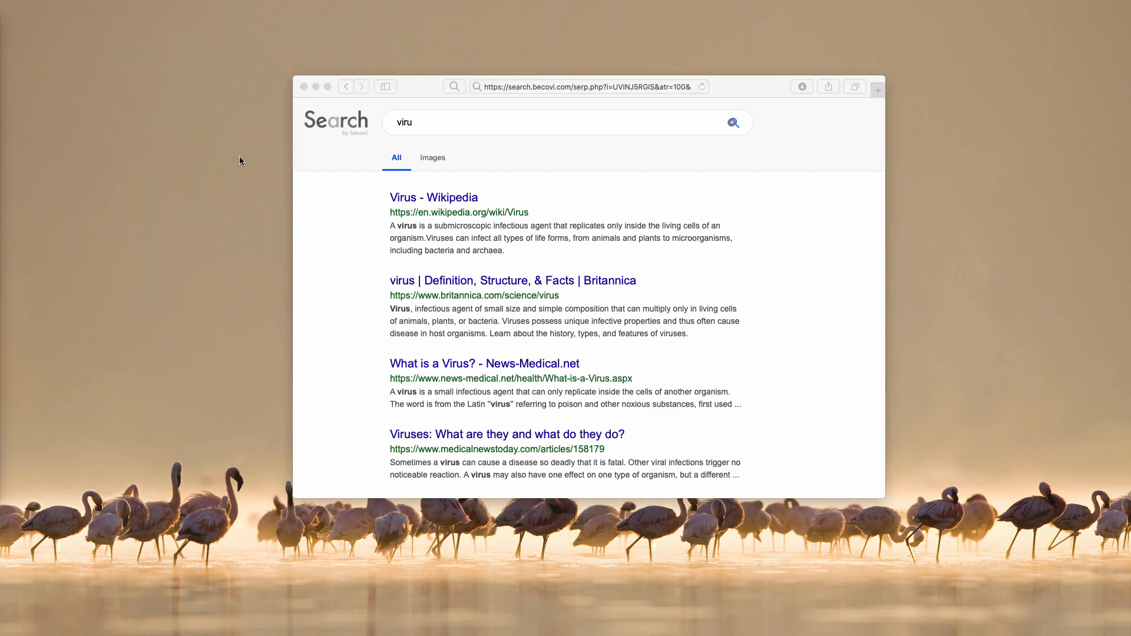
{"action": "mouse_move", "coordinate": [469, 104]}
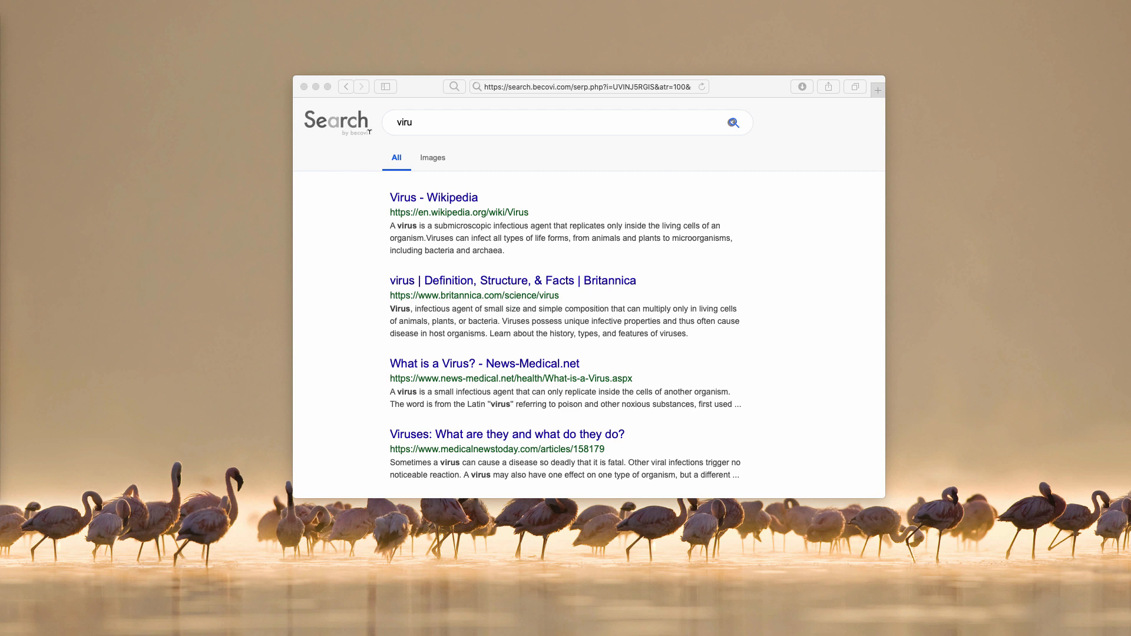
{"action": "mouse_move", "coordinate": [88, 136]}
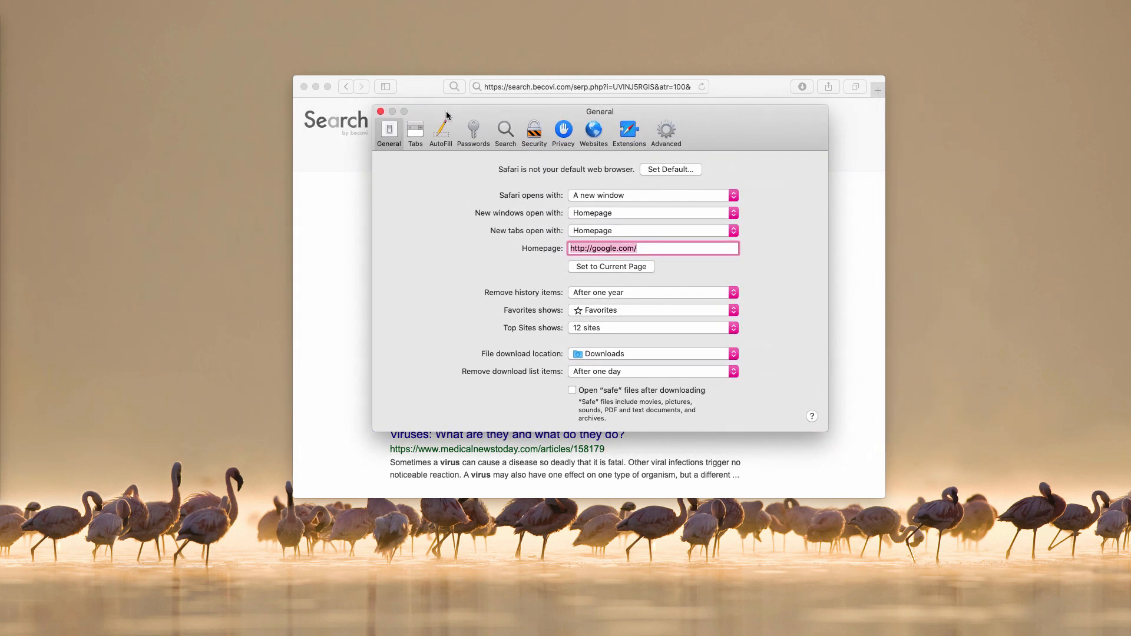
{"action": "mouse_move", "coordinate": [551, 142]}
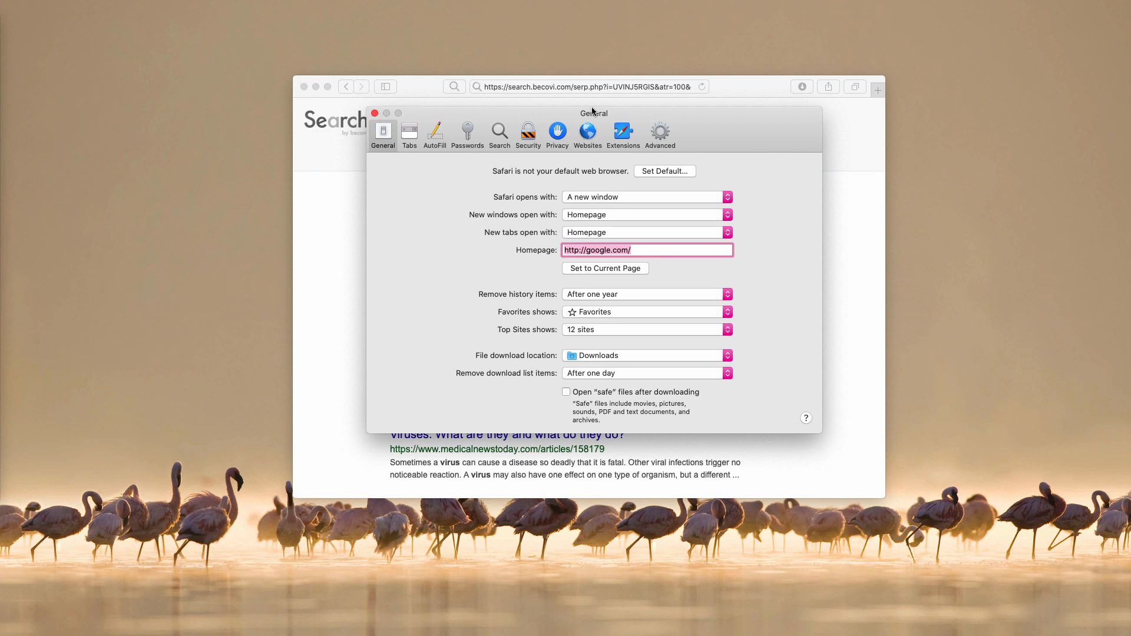
{"action": "mouse_move", "coordinate": [590, 115]}
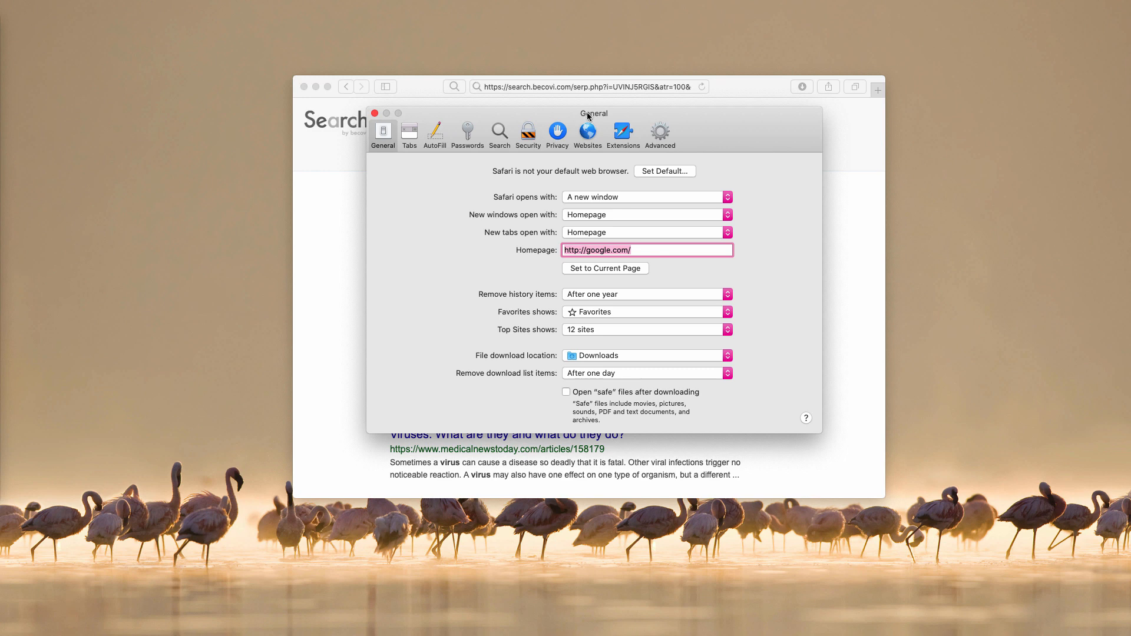
{"action": "mouse_move", "coordinate": [564, 263]}
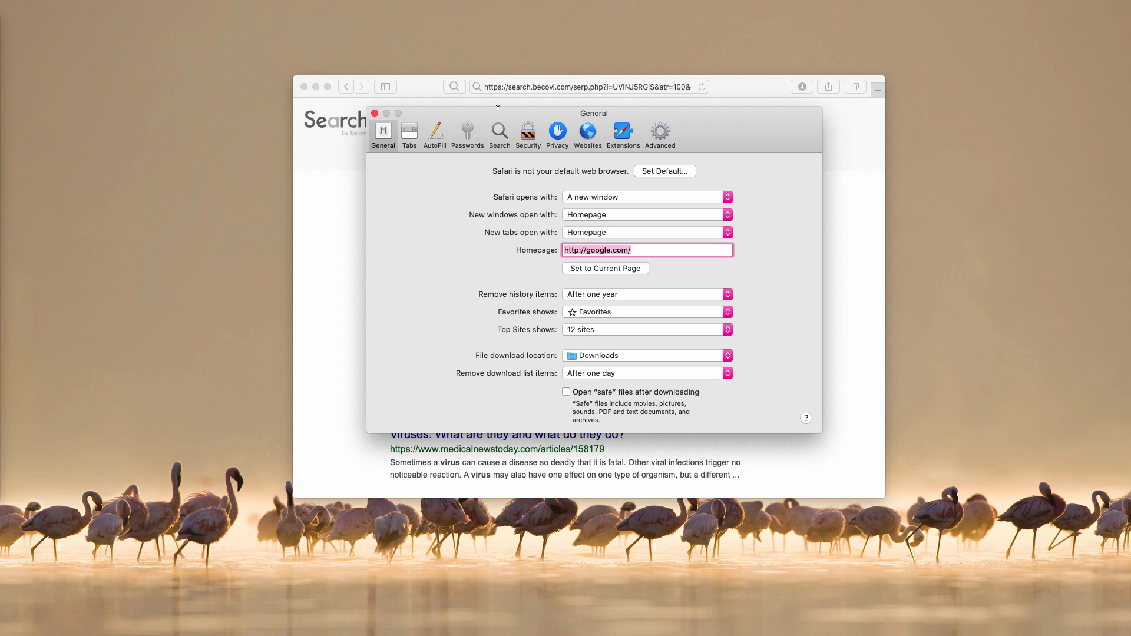
{"action": "mouse_move", "coordinate": [374, 241]}
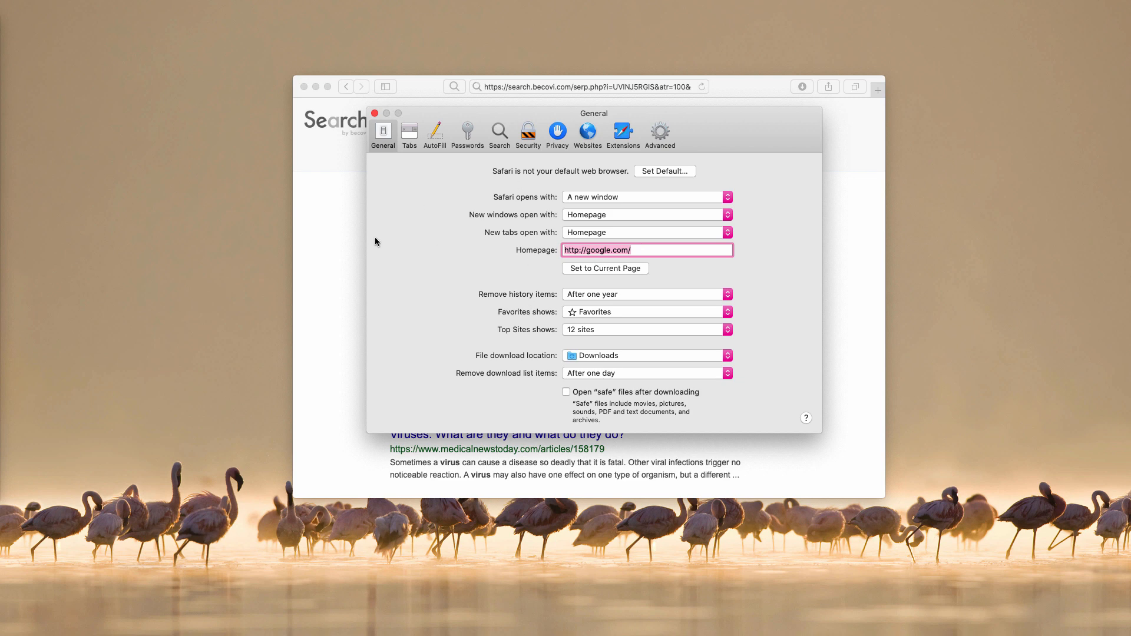
{"action": "mouse_move", "coordinate": [452, 189]}
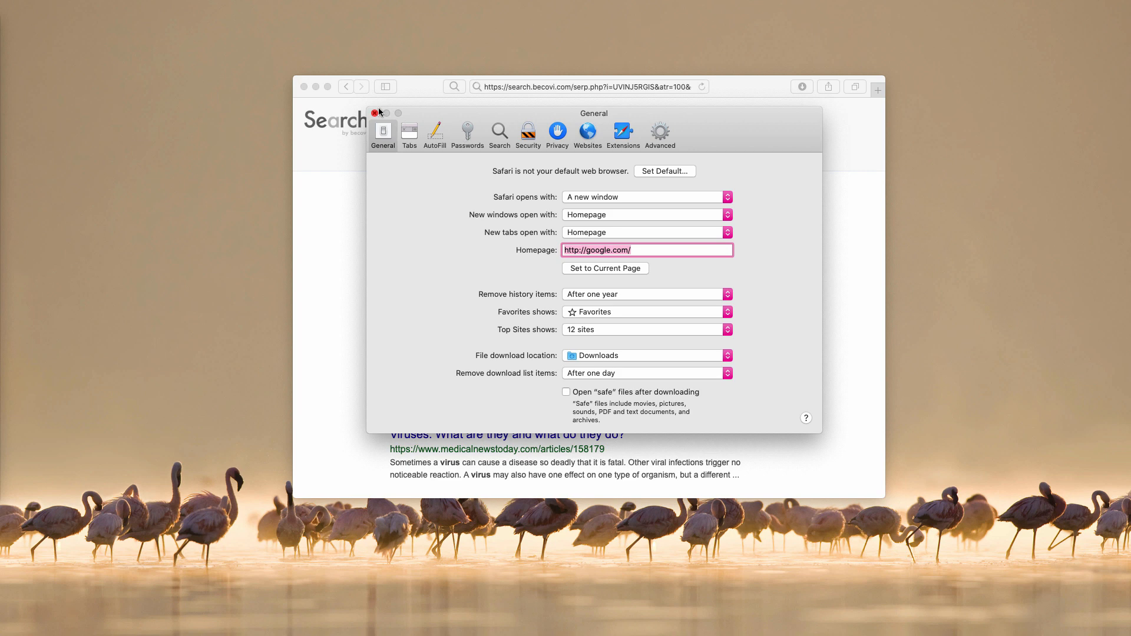
{"action": "left_click", "coordinate": [374, 113]}
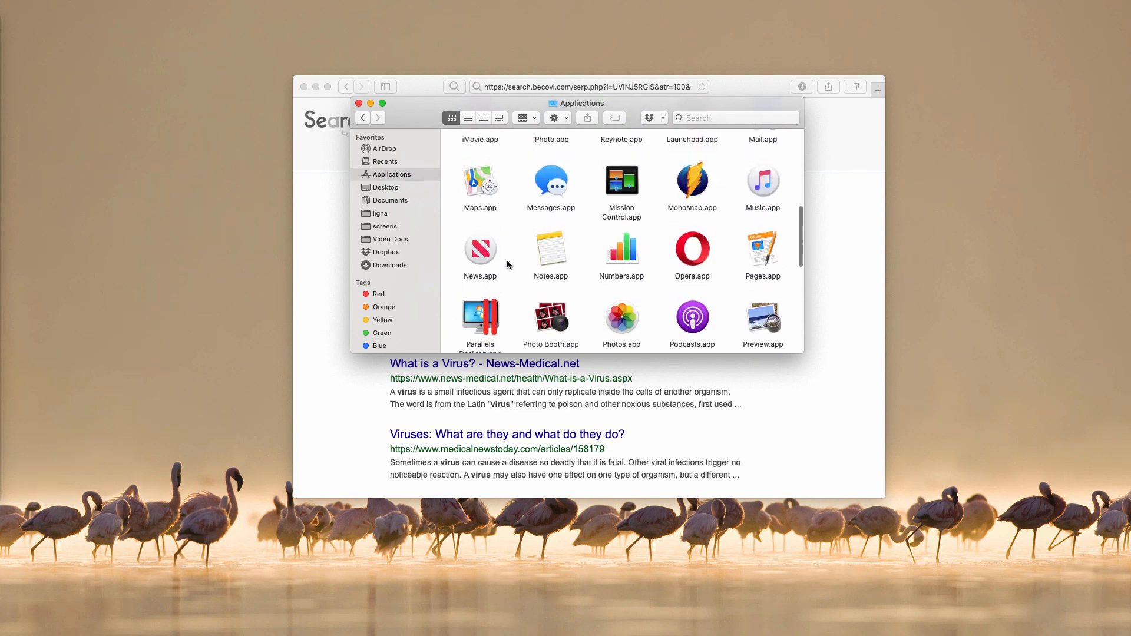
Step: Scroll through the Applications folder and close the Finder window
{"action": "scroll", "scroll_direction": "up", "scroll_amount": 3}
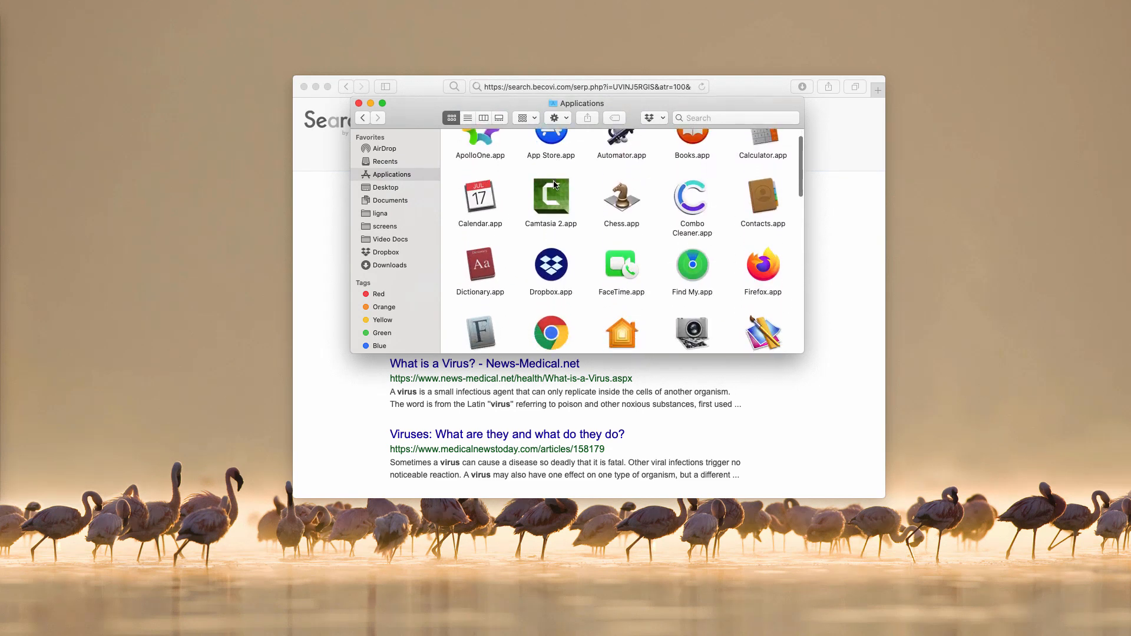
{"action": "scroll", "scroll_direction": "down", "scroll_amount": 3}
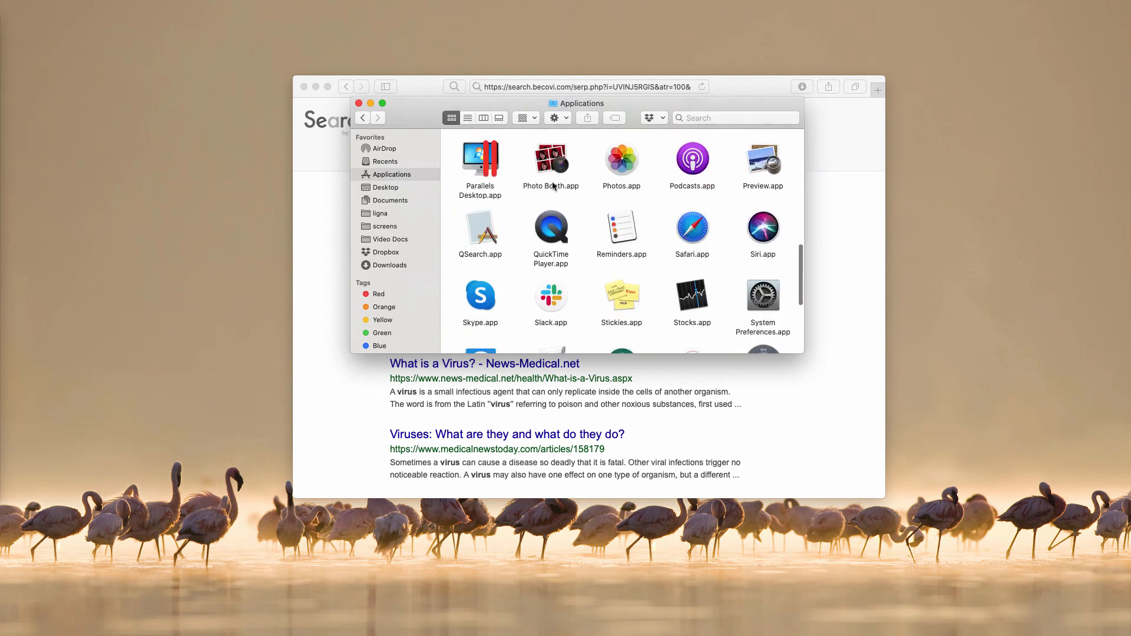
{"action": "scroll", "scroll_direction": "down", "scroll_amount": 3}
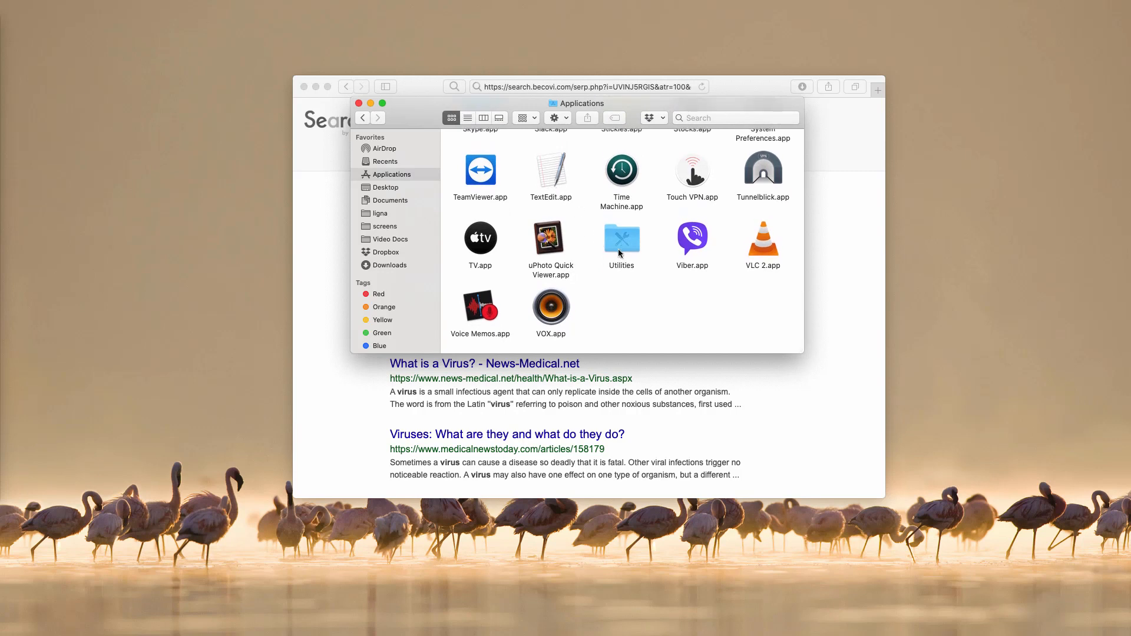
{"action": "scroll", "scroll_direction": "up", "scroll_amount": 3}
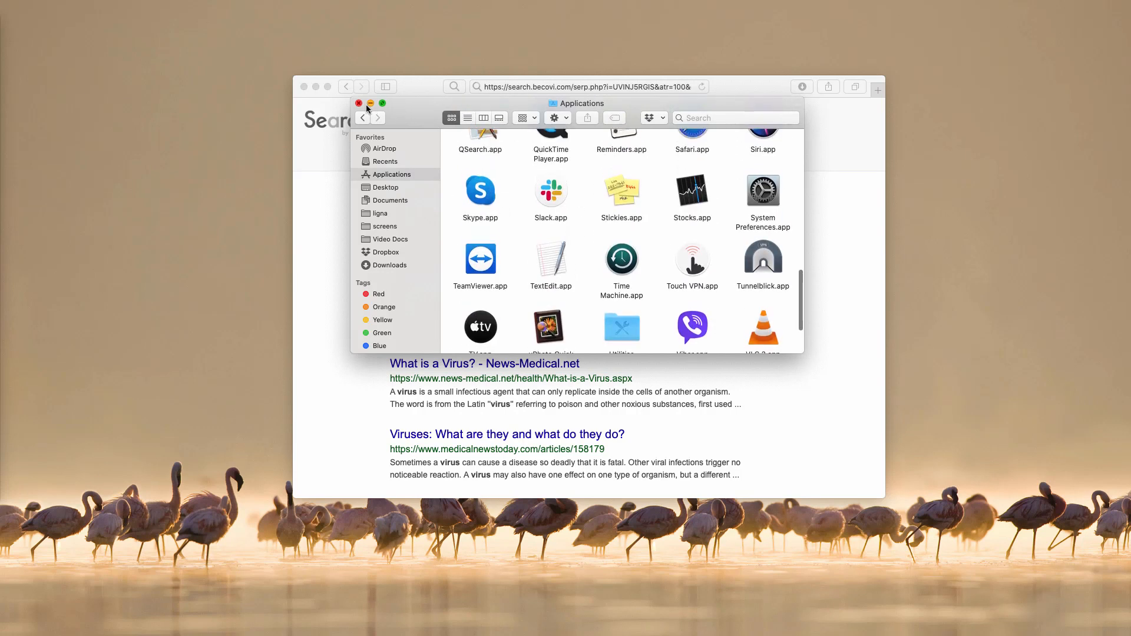
{"action": "left_click", "coordinate": [358, 104]}
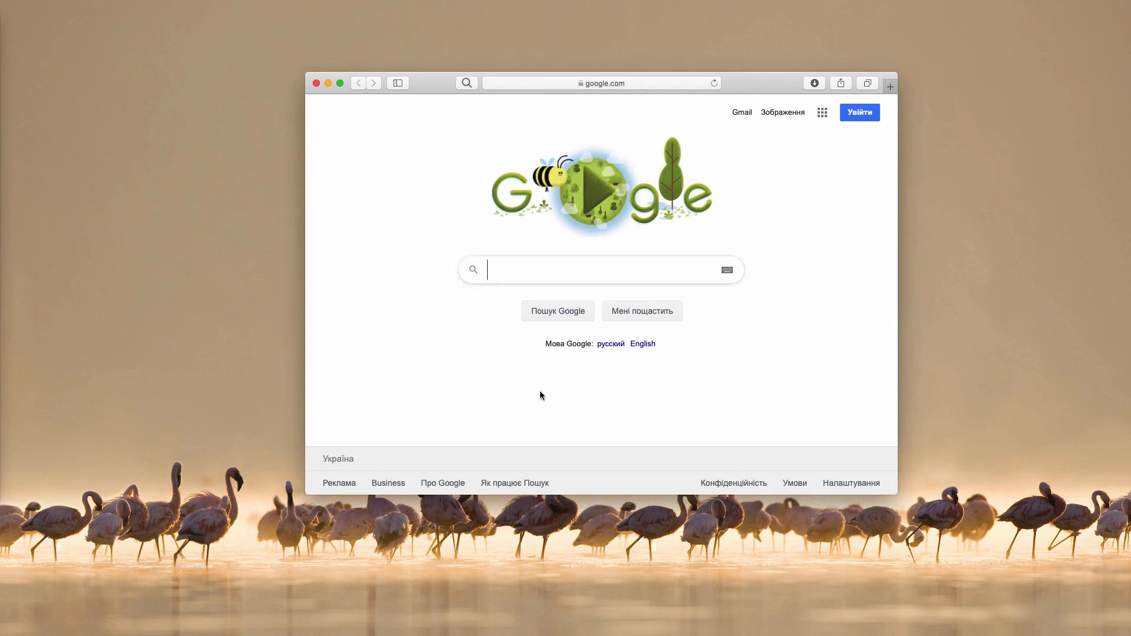
{"action": "mouse_move", "coordinate": [448, 98]}
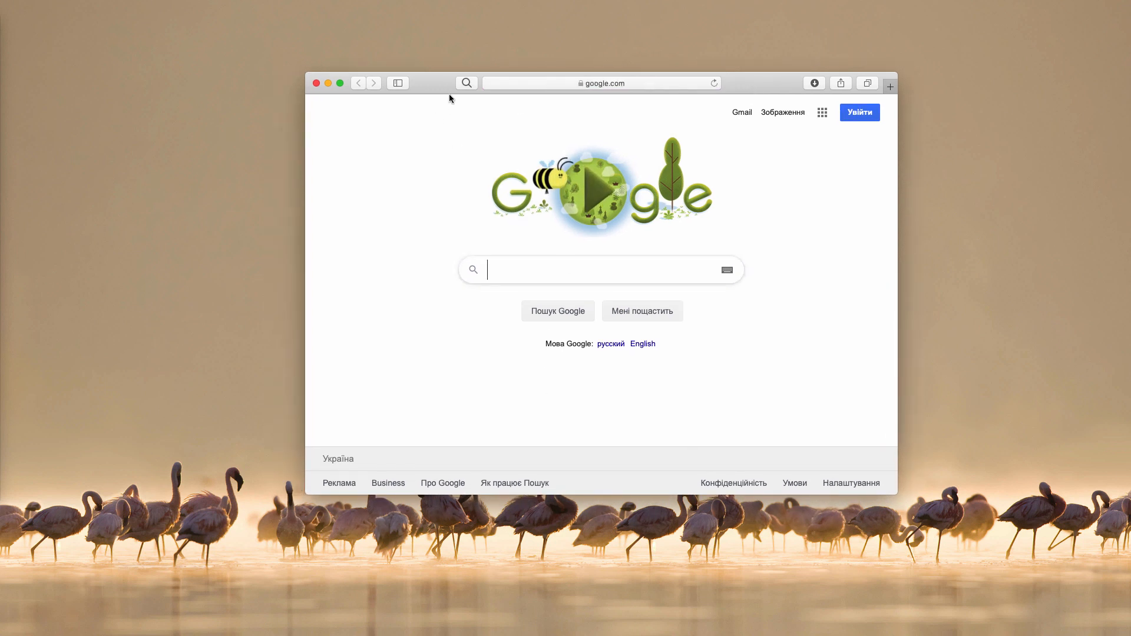
{"action": "mouse_move", "coordinate": [472, 69]}
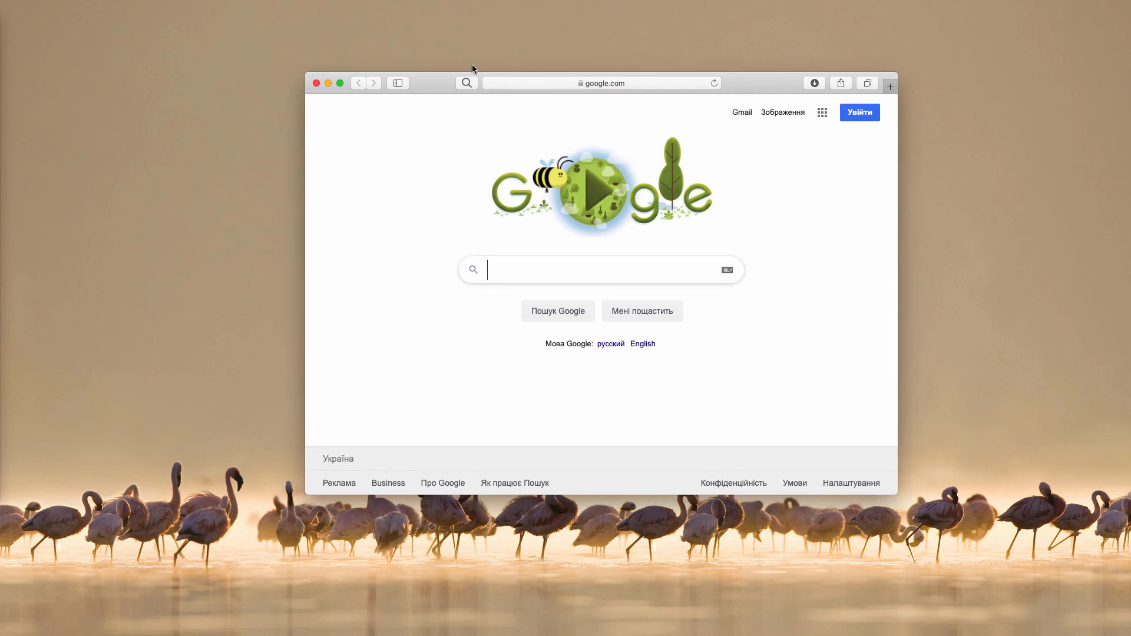
{"action": "mouse_move", "coordinate": [488, 82]}
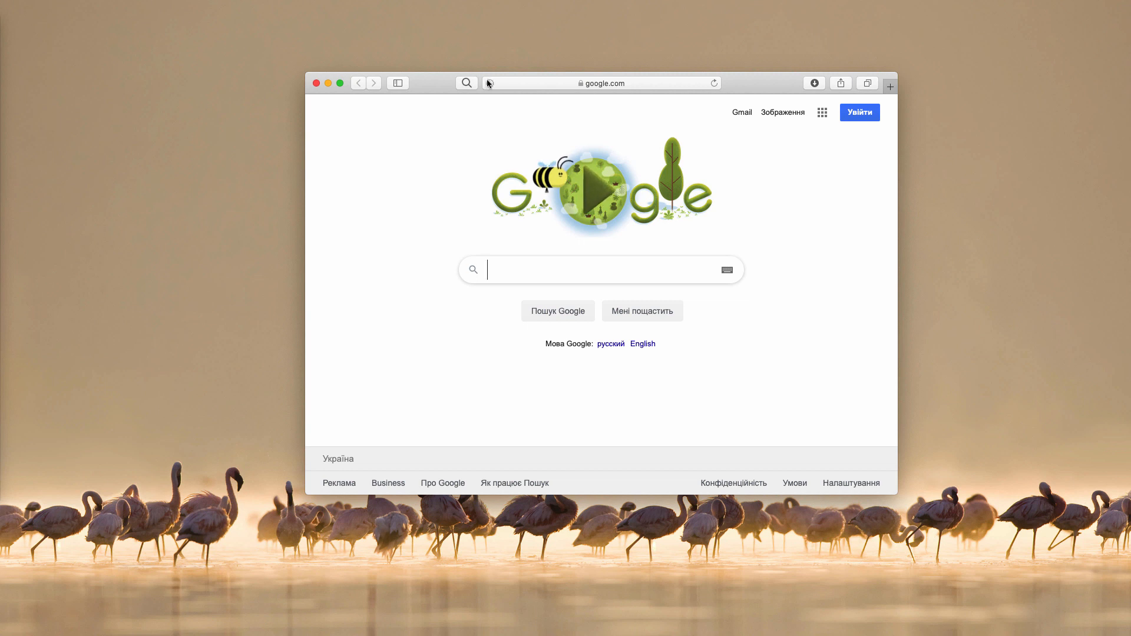
{"action": "mouse_move", "coordinate": [489, 82]}
{"action": "type", "text": "c"}
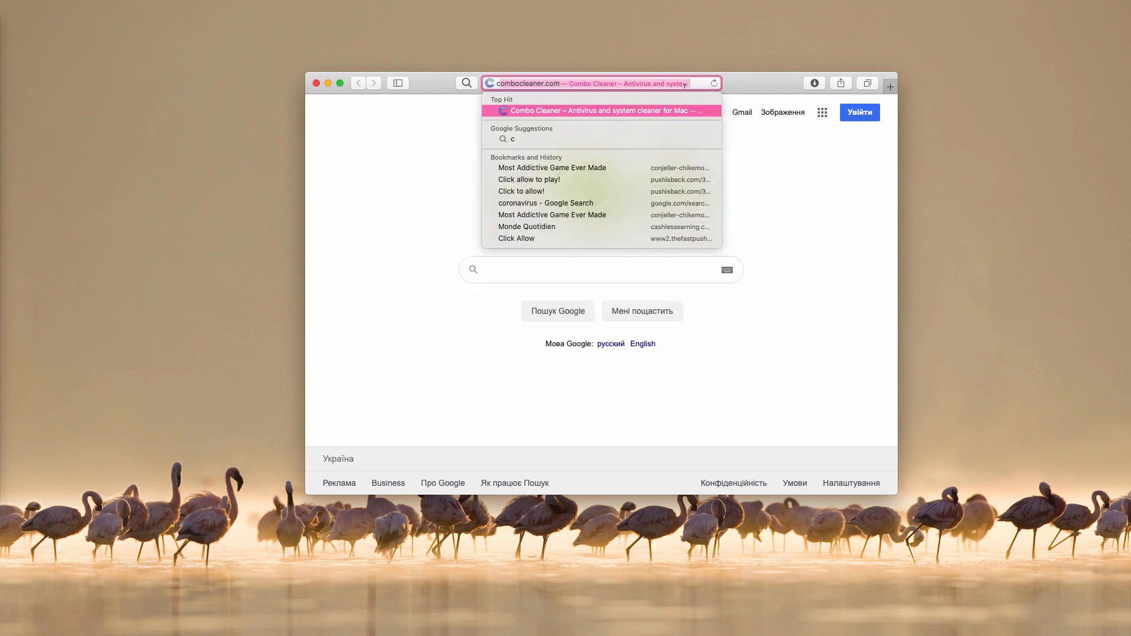
Step: Load the Combo Cleaner Top Hit and reveal its full web address
{"action": "left_click", "coordinate": [599, 110]}
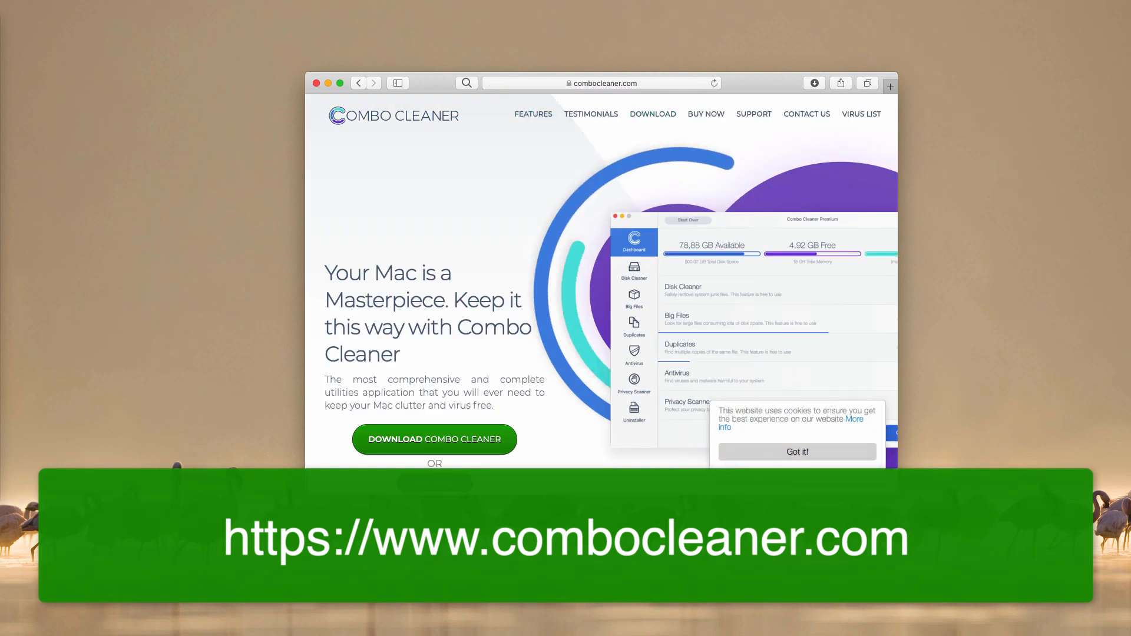
{"action": "left_click", "coordinate": [599, 83]}
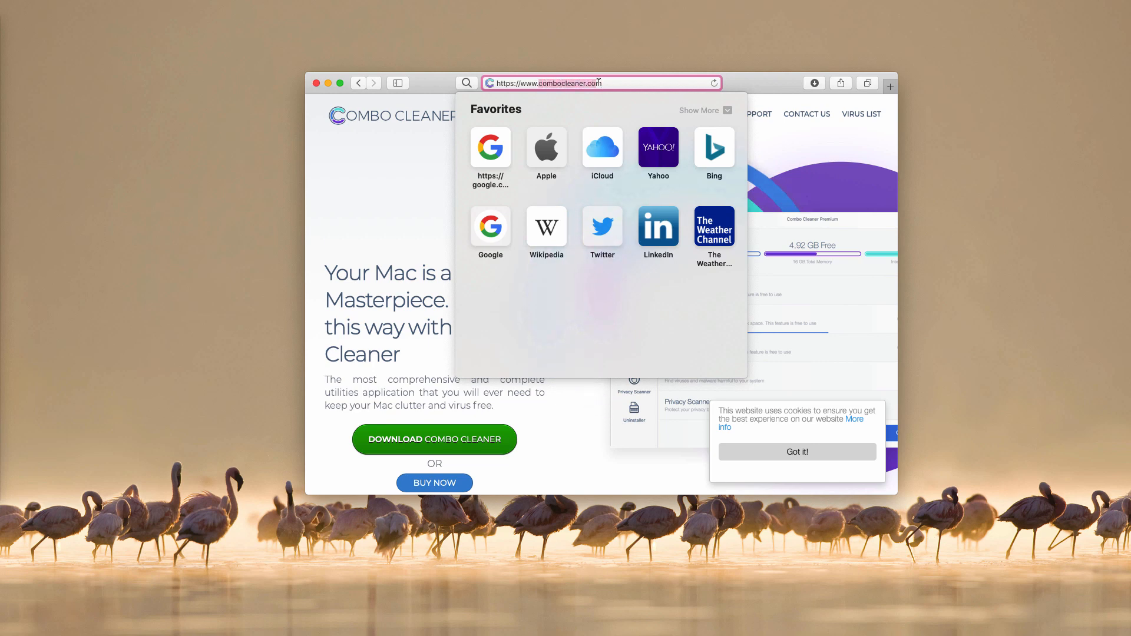
{"action": "left_click", "coordinate": [396, 188]}
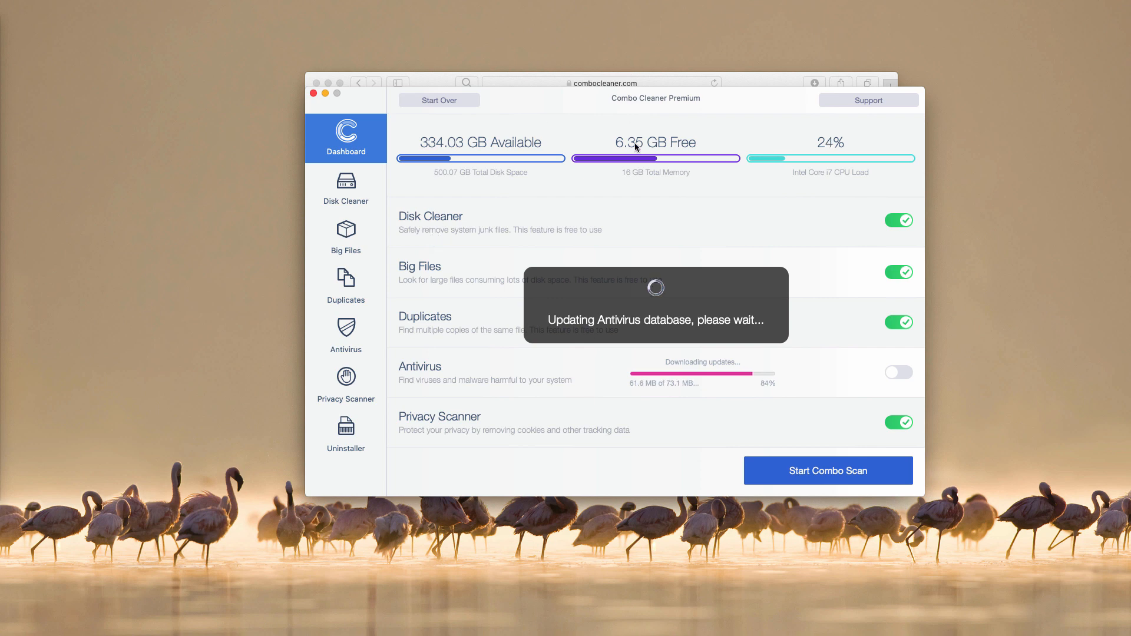
{"action": "mouse_move", "coordinate": [606, 179]}
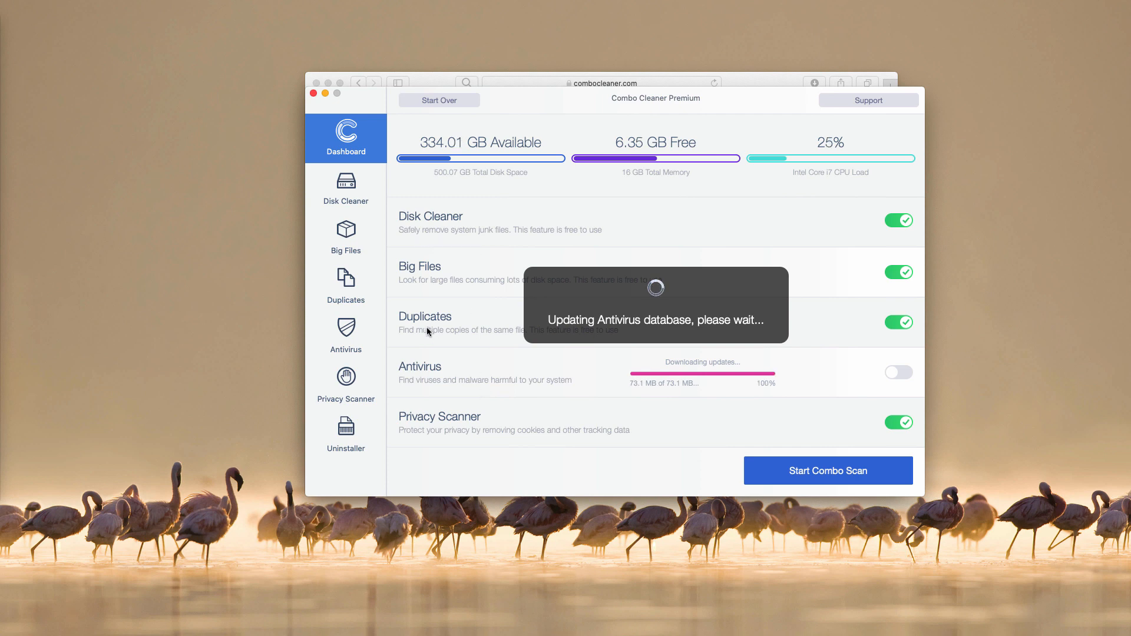
{"action": "mouse_move", "coordinate": [456, 225]}
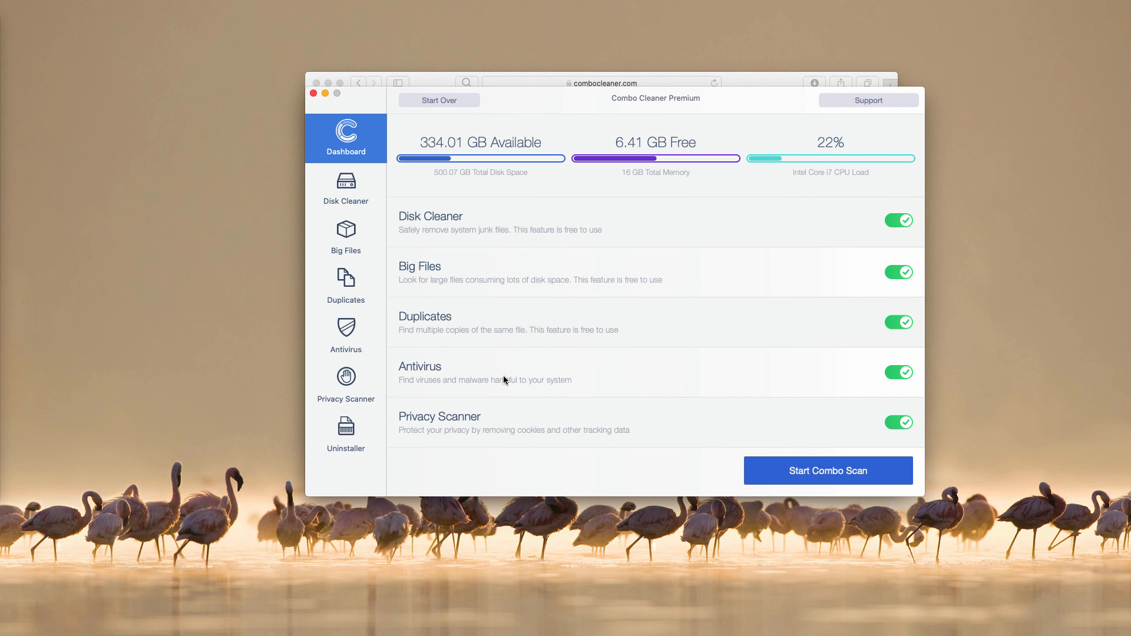
Step: Start the Combo Scan, finding 19 threats plus junk, big files, duplicates and privacy data
{"action": "left_click", "coordinate": [827, 470]}
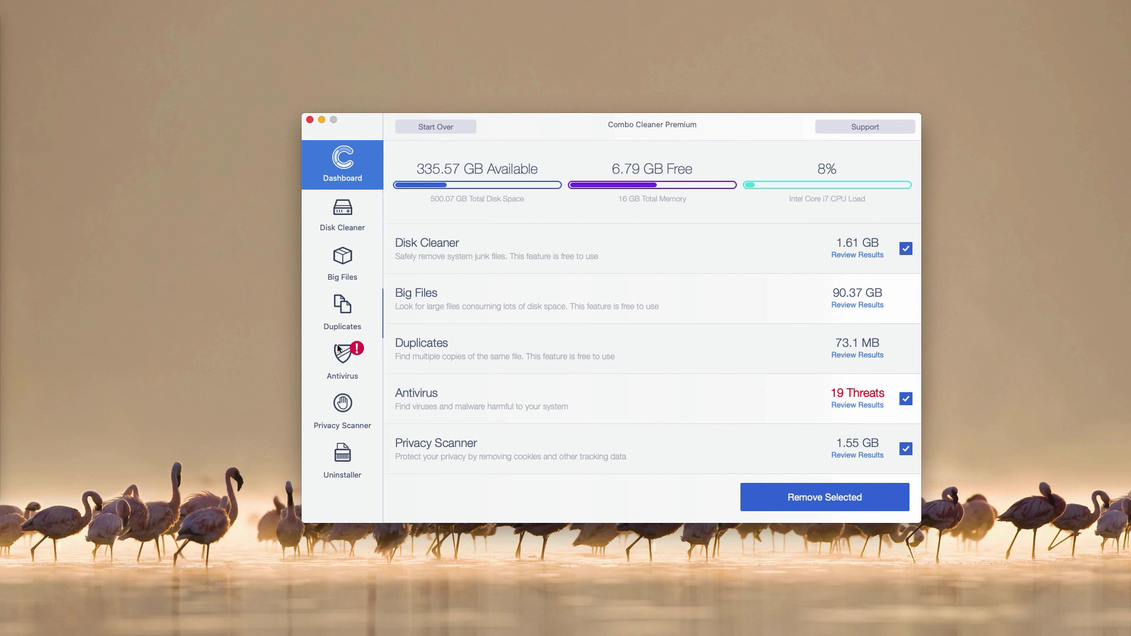
{"action": "mouse_move", "coordinate": [664, 444]}
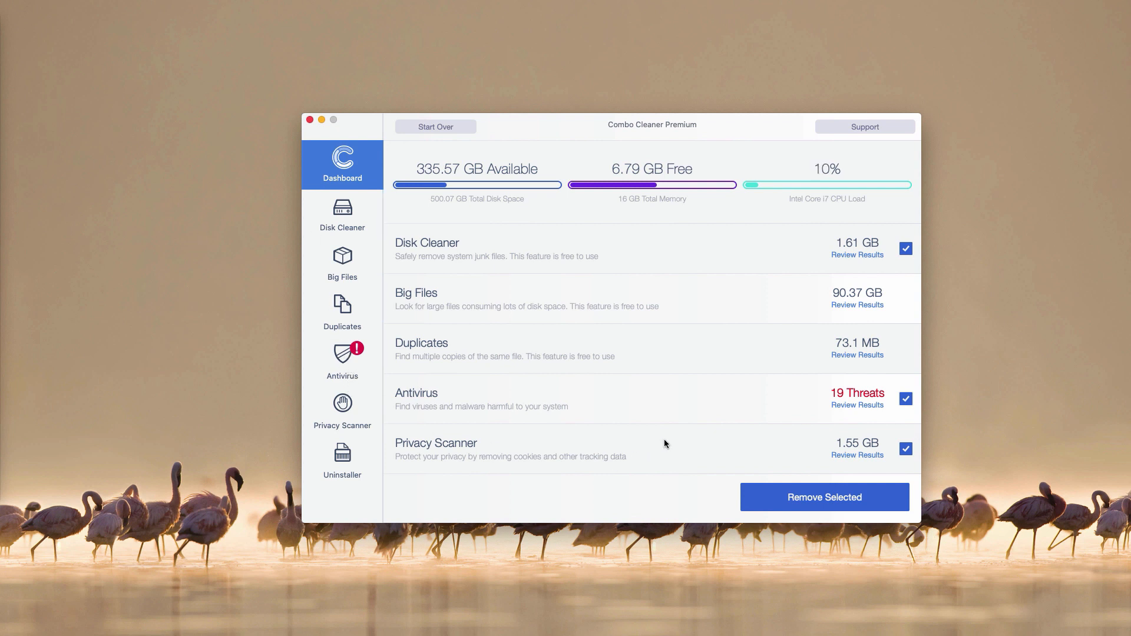
{"action": "mouse_move", "coordinate": [632, 365]}
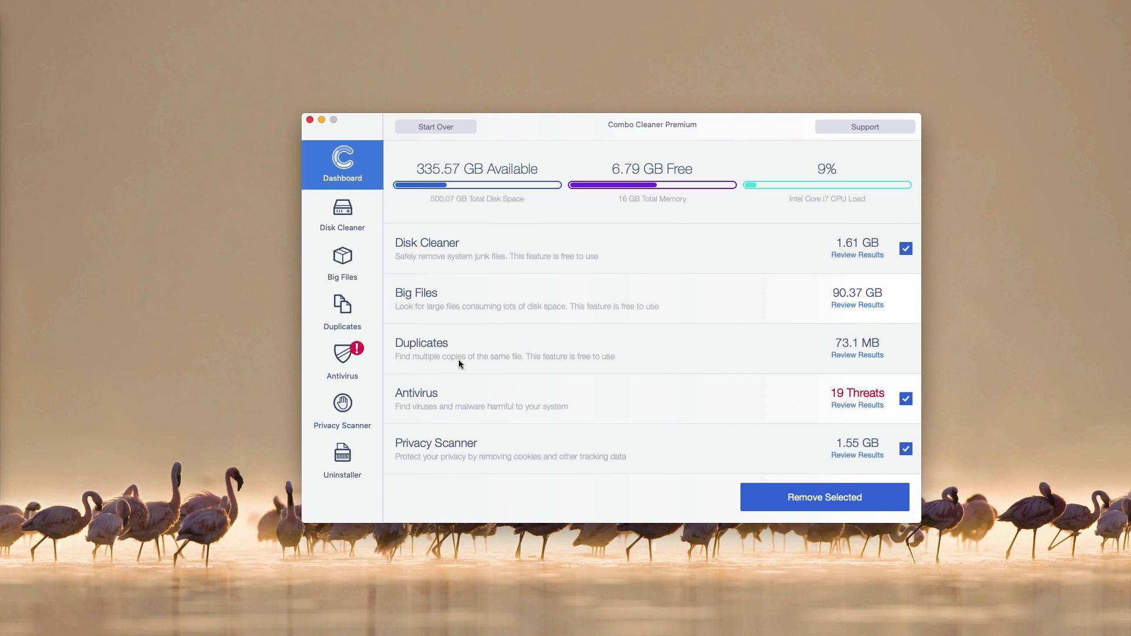
{"action": "mouse_move", "coordinate": [482, 409]}
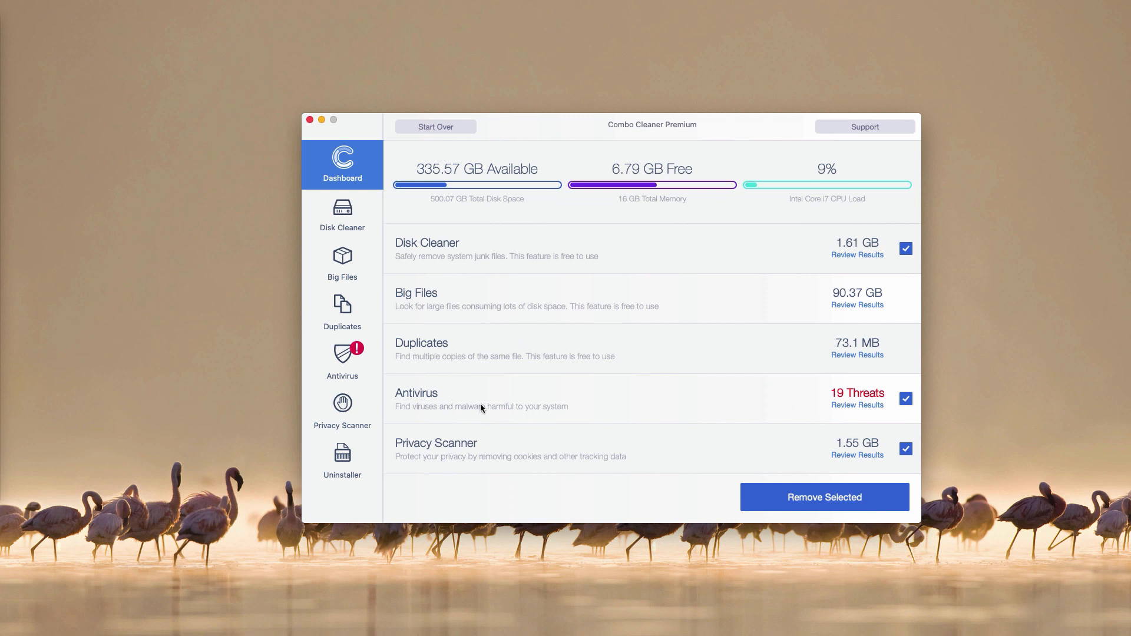
{"action": "mouse_move", "coordinate": [869, 410]}
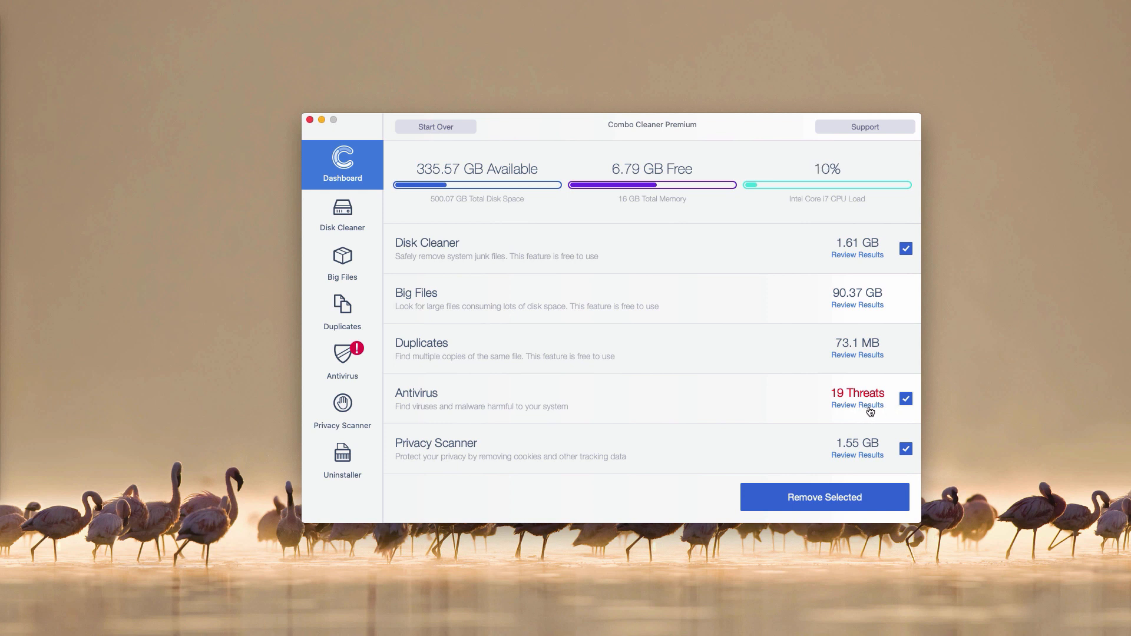
Step: Review the Antivirus results listing the 19 infected adware files in Downloads
{"action": "left_click", "coordinate": [856, 404]}
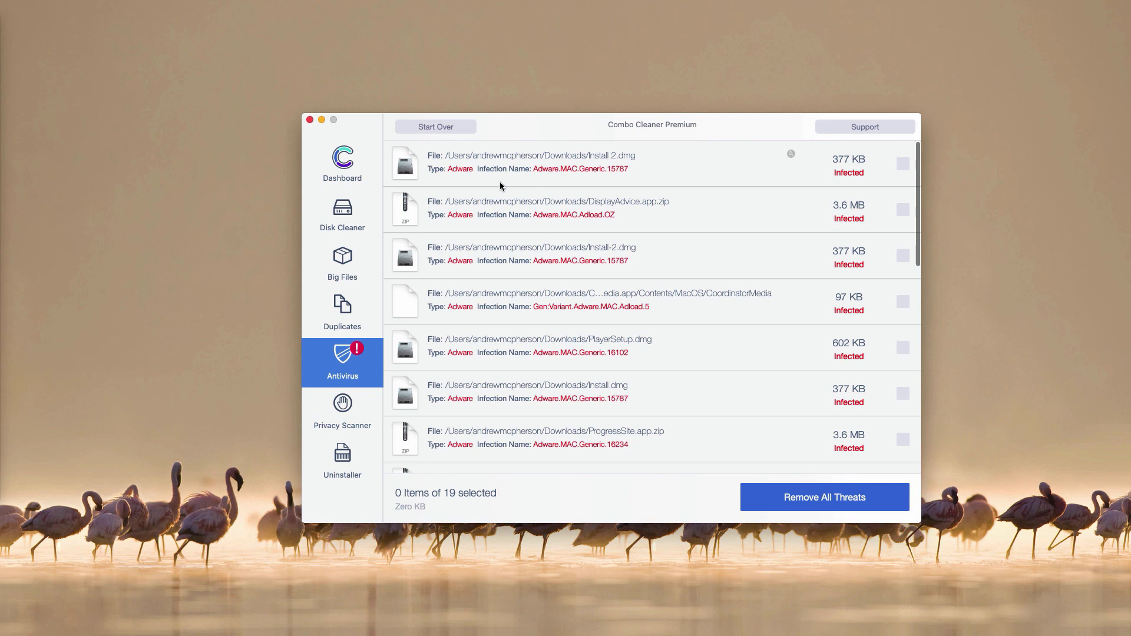
{"action": "mouse_move", "coordinate": [515, 179]}
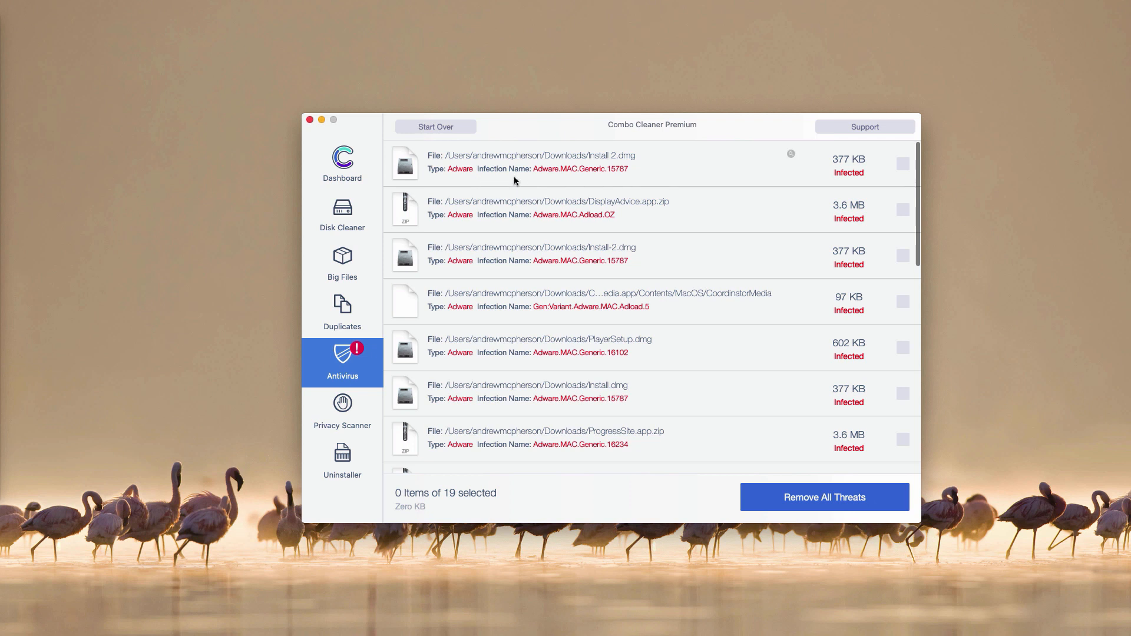
{"action": "mouse_move", "coordinate": [479, 182]}
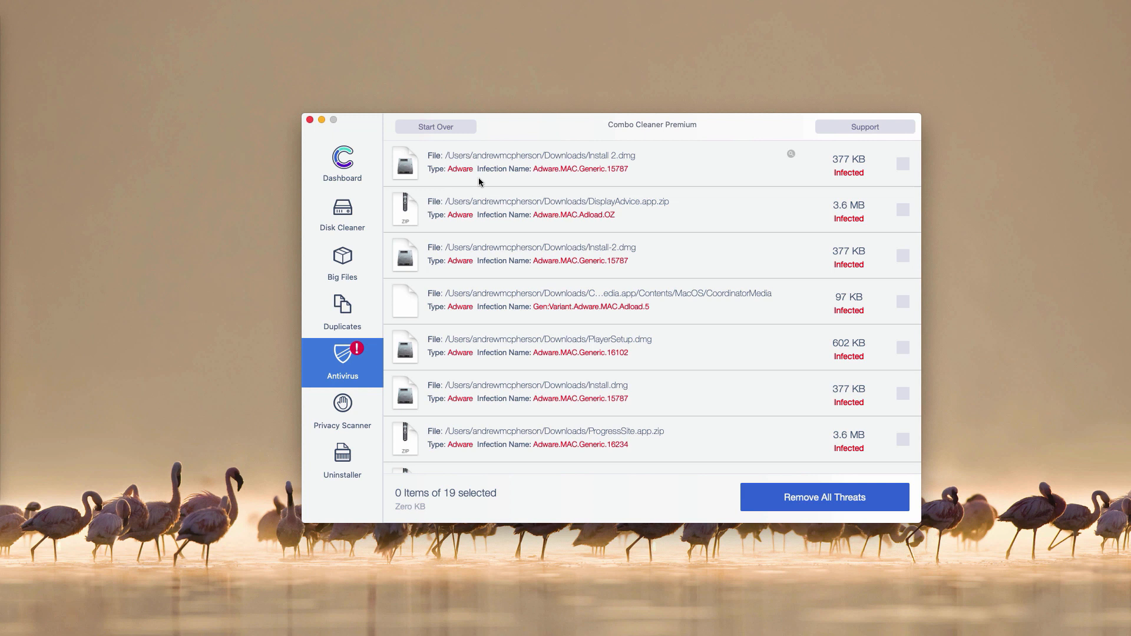
{"action": "mouse_move", "coordinate": [574, 207]}
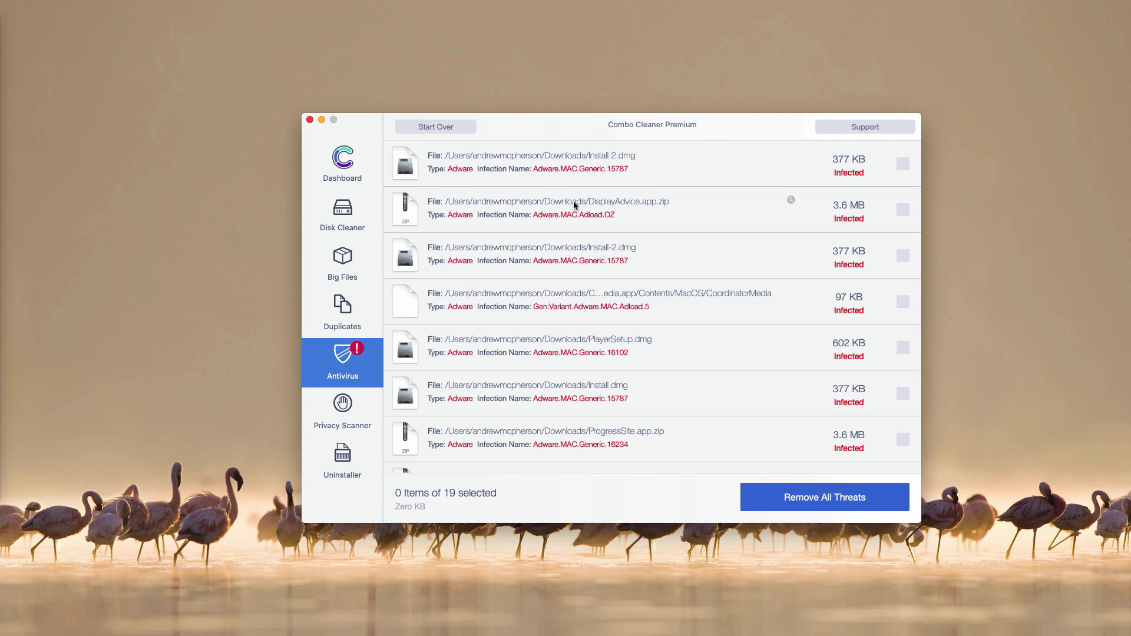
{"action": "mouse_move", "coordinate": [198, 154]}
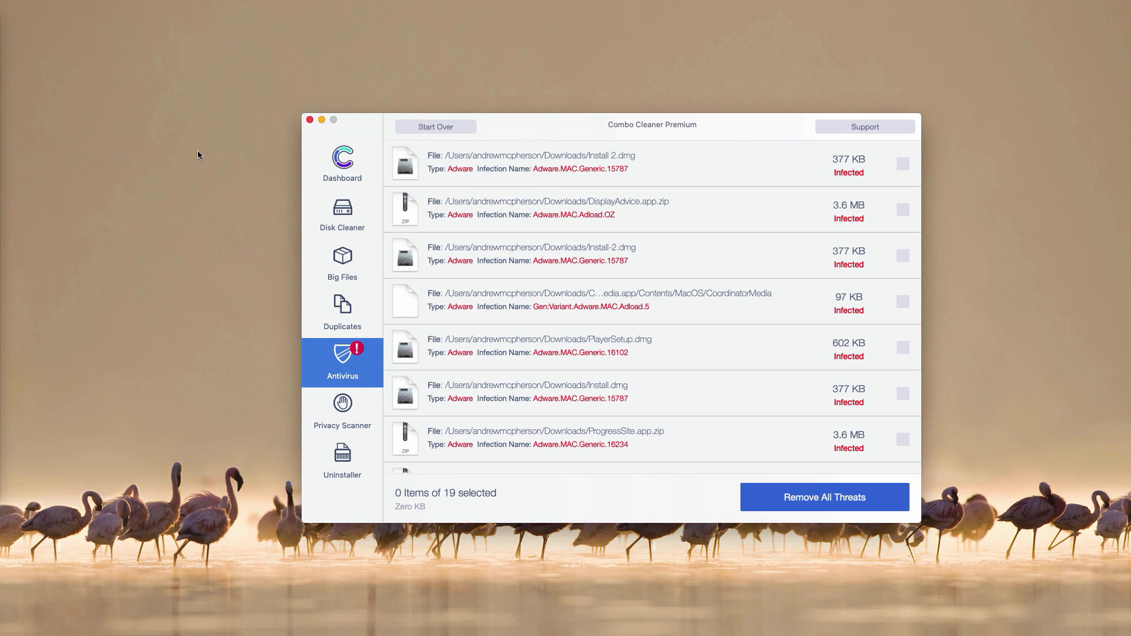
{"action": "mouse_move", "coordinate": [85, 395]}
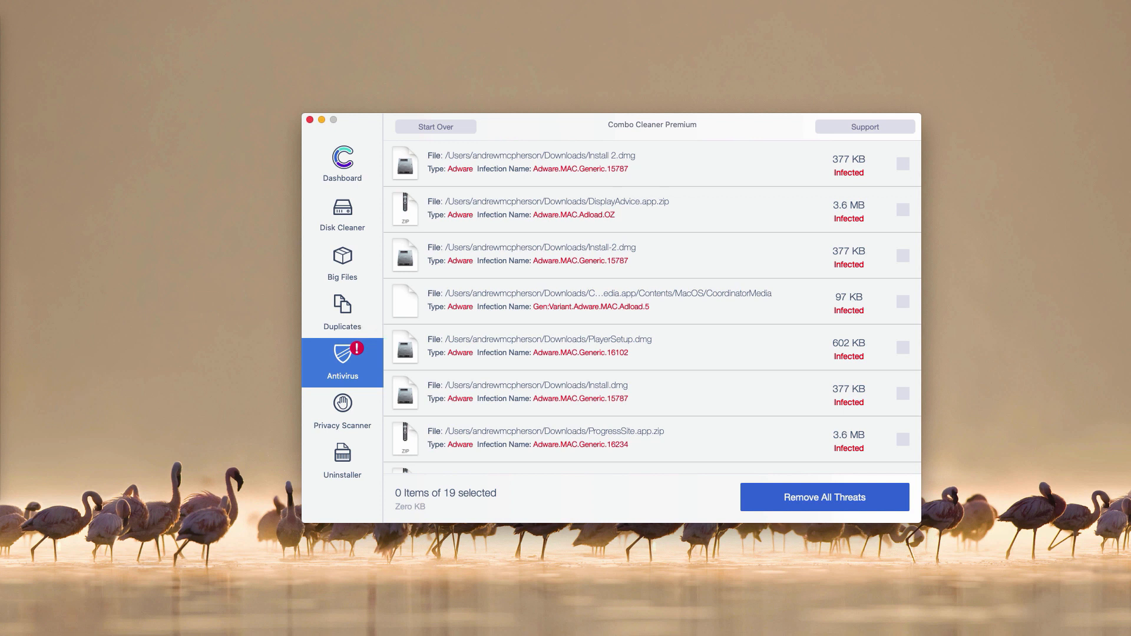
{"action": "mouse_move", "coordinate": [201, 352]}
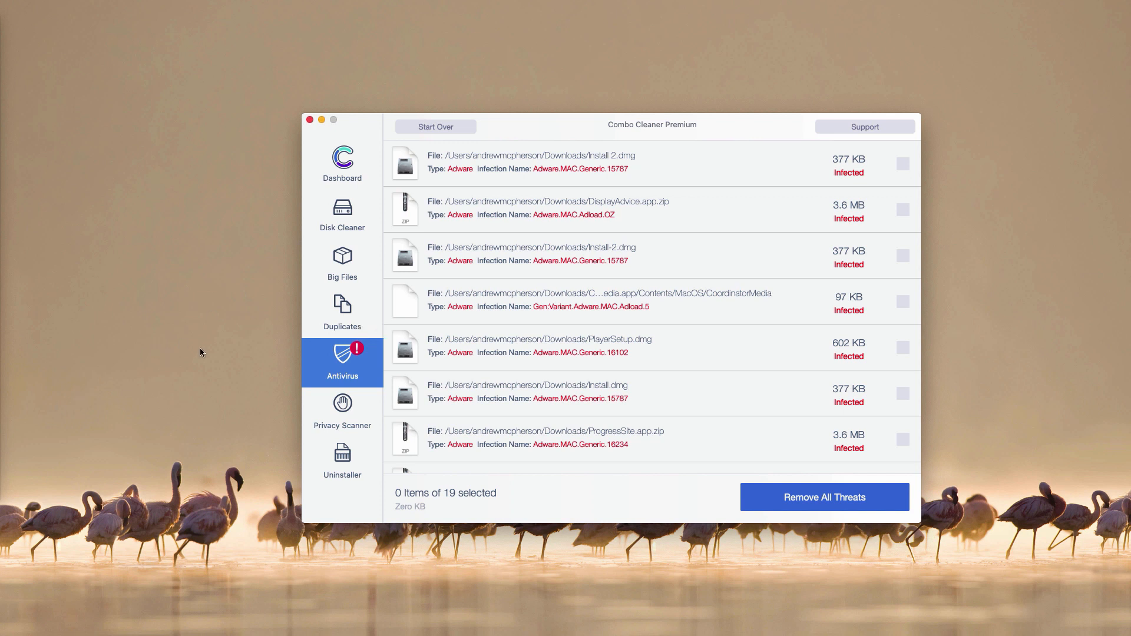
{"action": "mouse_move", "coordinate": [572, 157]}
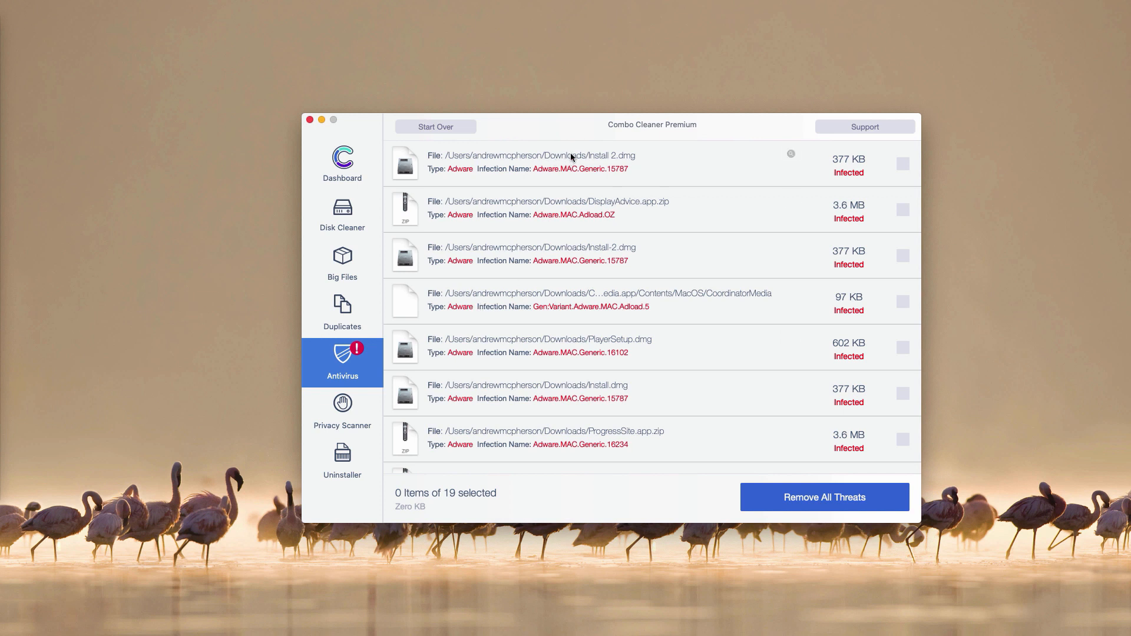
{"action": "mouse_move", "coordinate": [642, 178]}
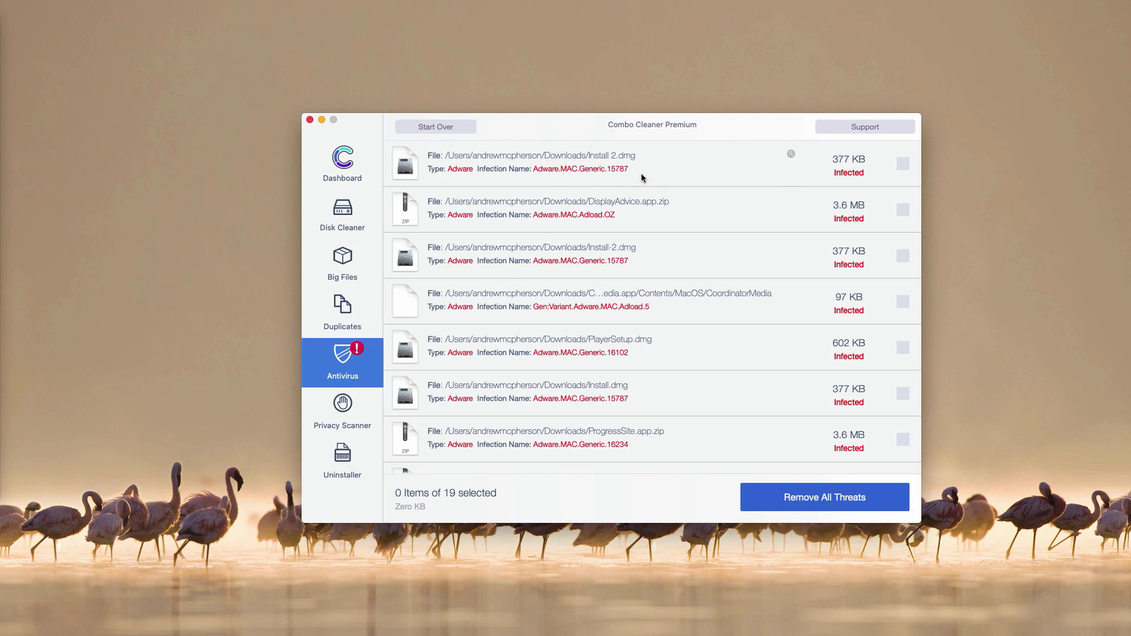
{"action": "mouse_move", "coordinate": [705, 130]}
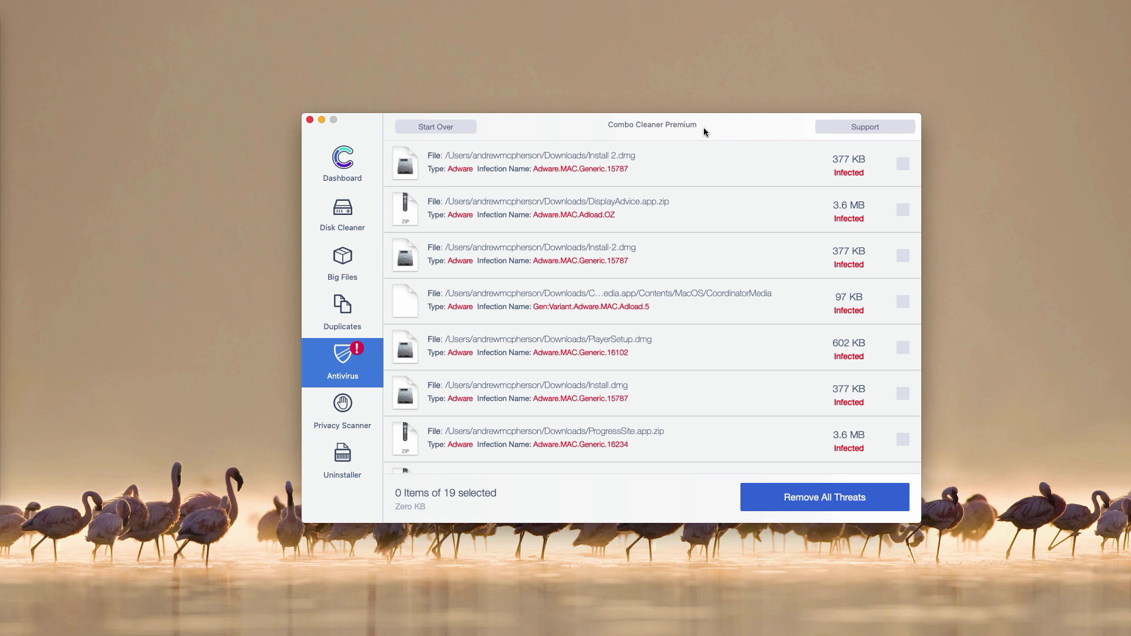
{"action": "mouse_move", "coordinate": [670, 136]}
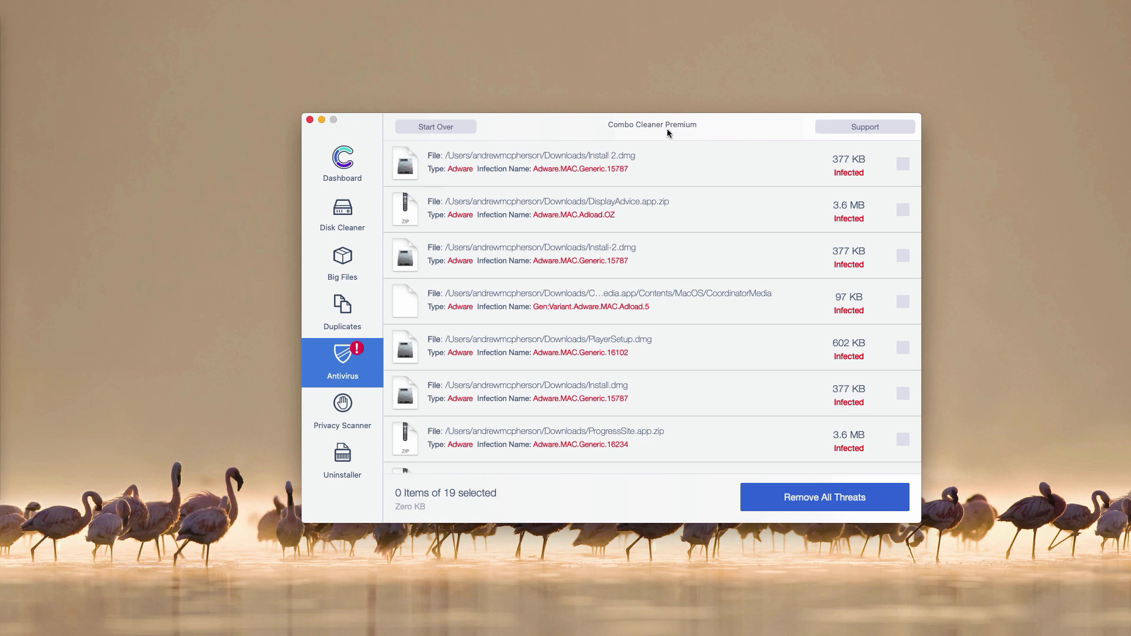
{"action": "mouse_move", "coordinate": [542, 240]}
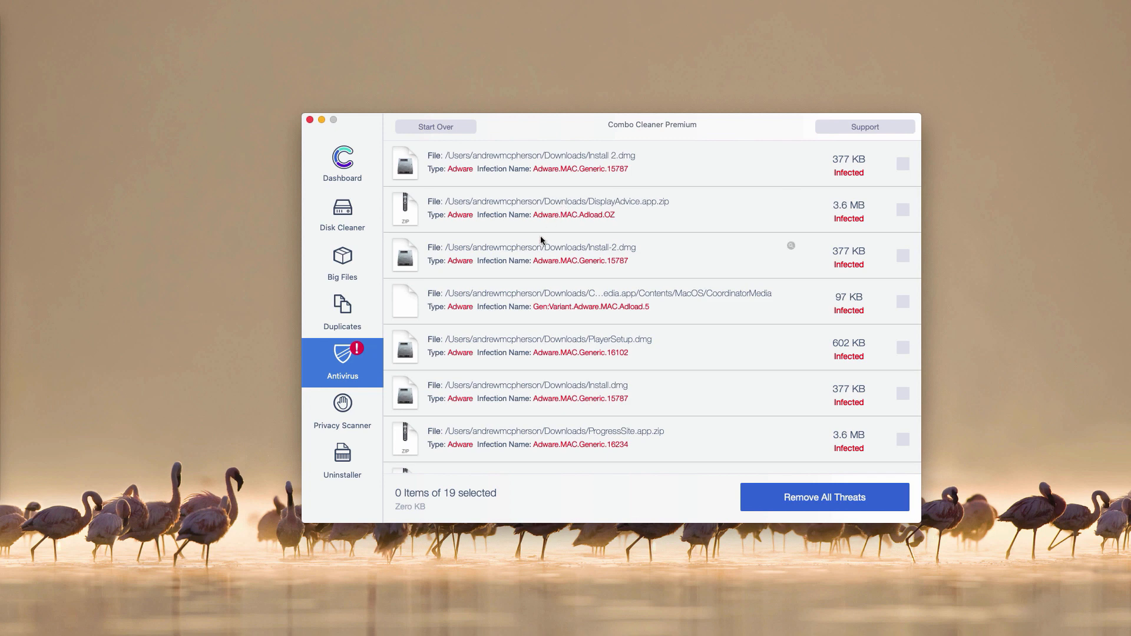
{"action": "scroll", "scroll_direction": "down", "scroll_amount": 3}
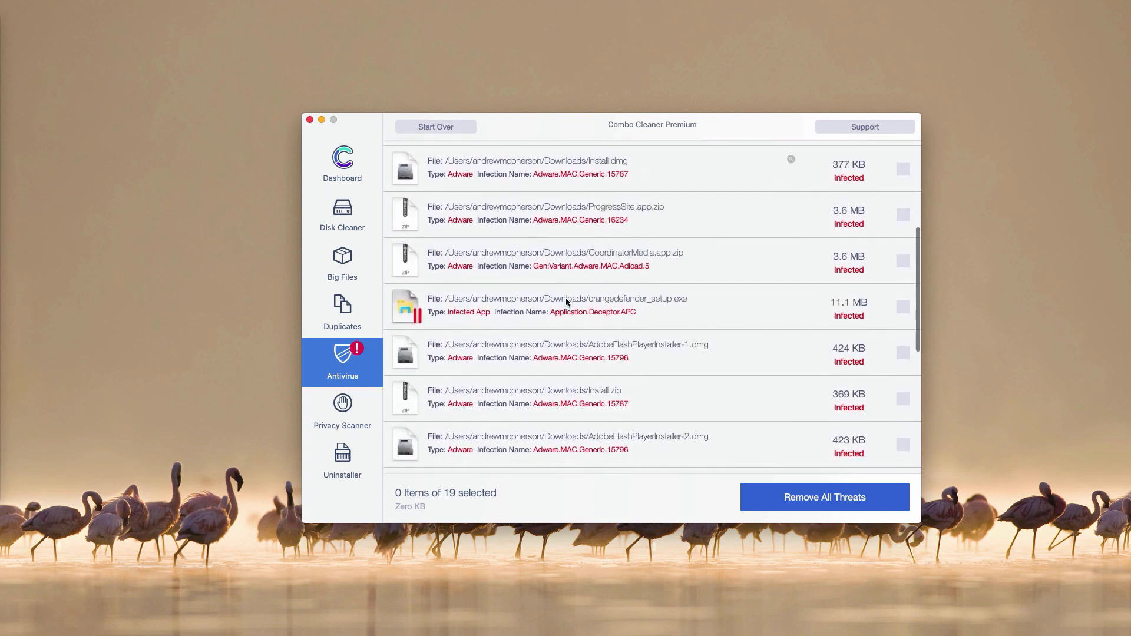
{"action": "scroll", "scroll_direction": "down", "scroll_amount": 3}
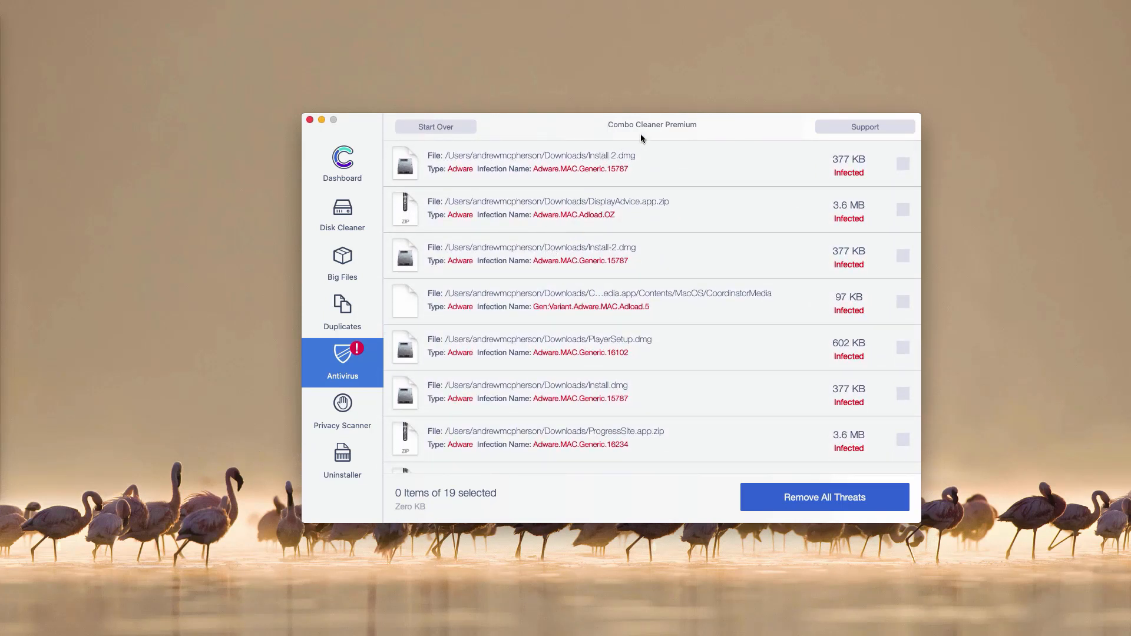
{"action": "mouse_move", "coordinate": [513, 231]}
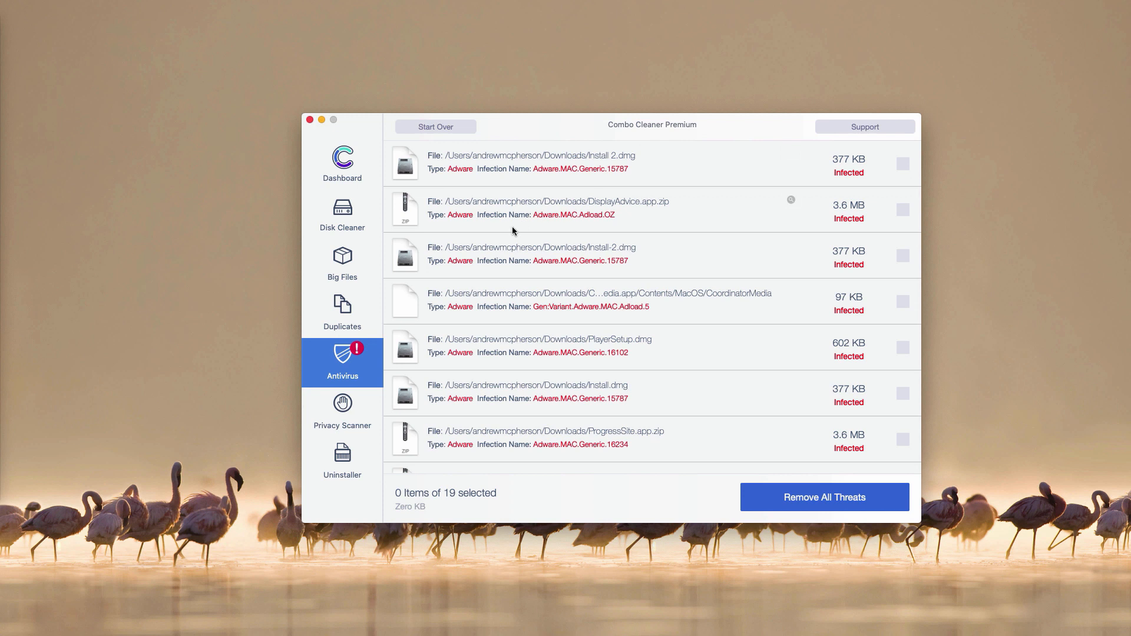
{"action": "mouse_move", "coordinate": [523, 153]}
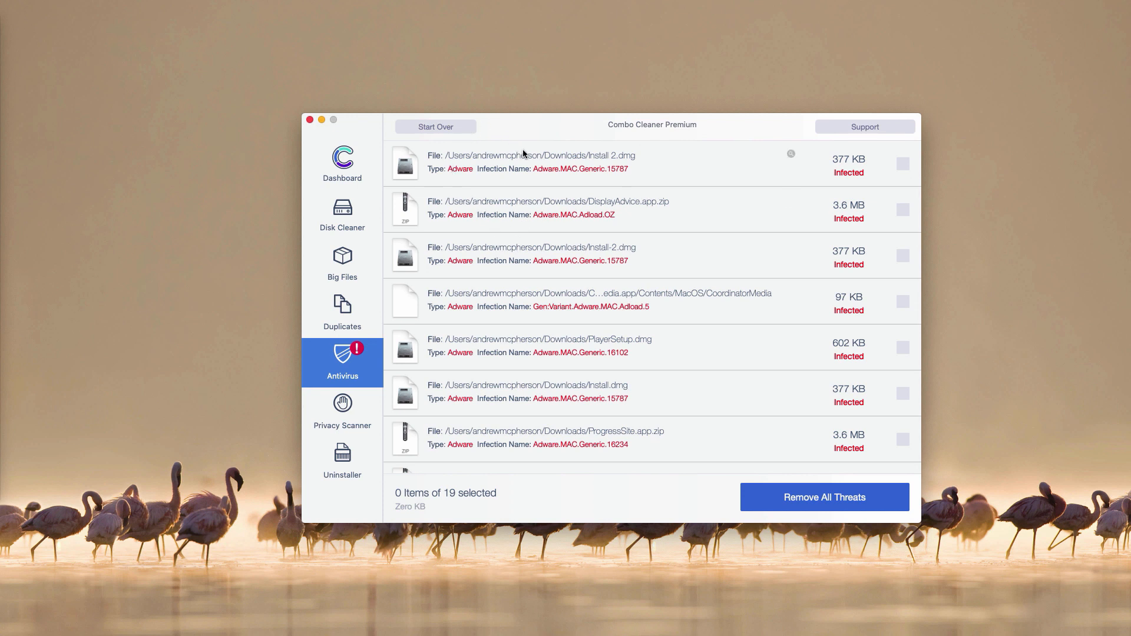
{"action": "mouse_move", "coordinate": [757, 502]}
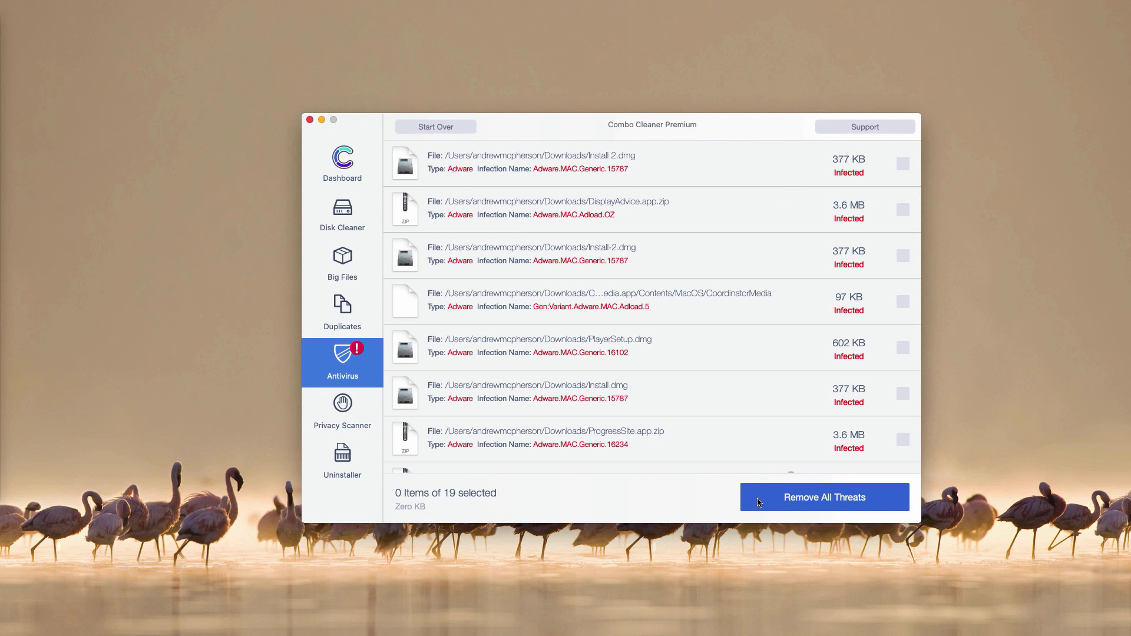
{"action": "mouse_move", "coordinate": [690, 126]}
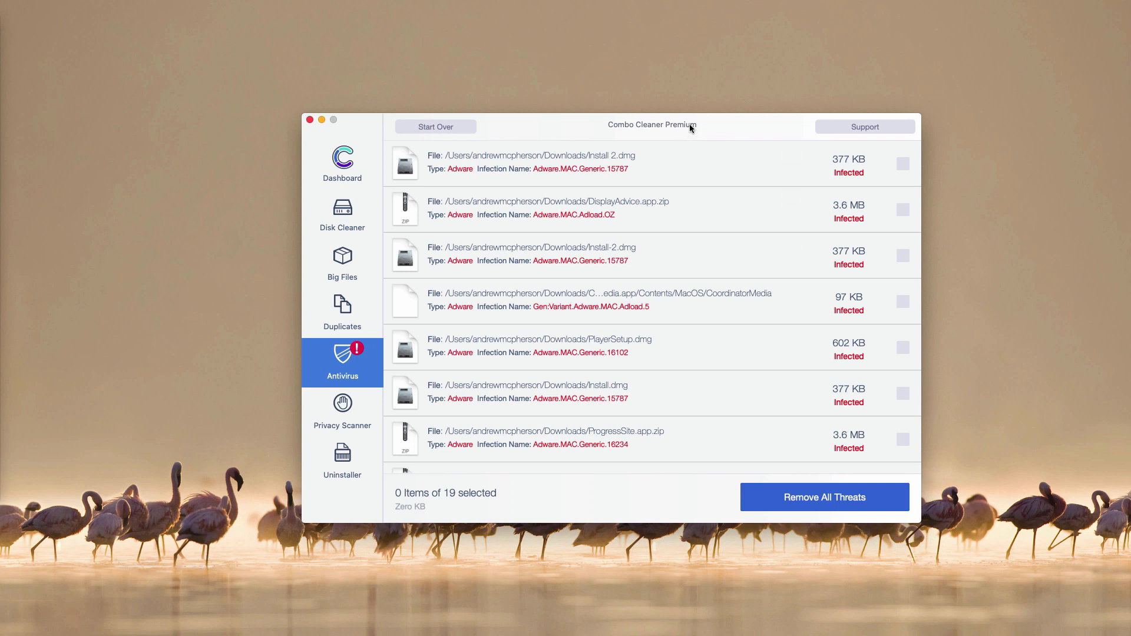
{"action": "mouse_move", "coordinate": [690, 131]}
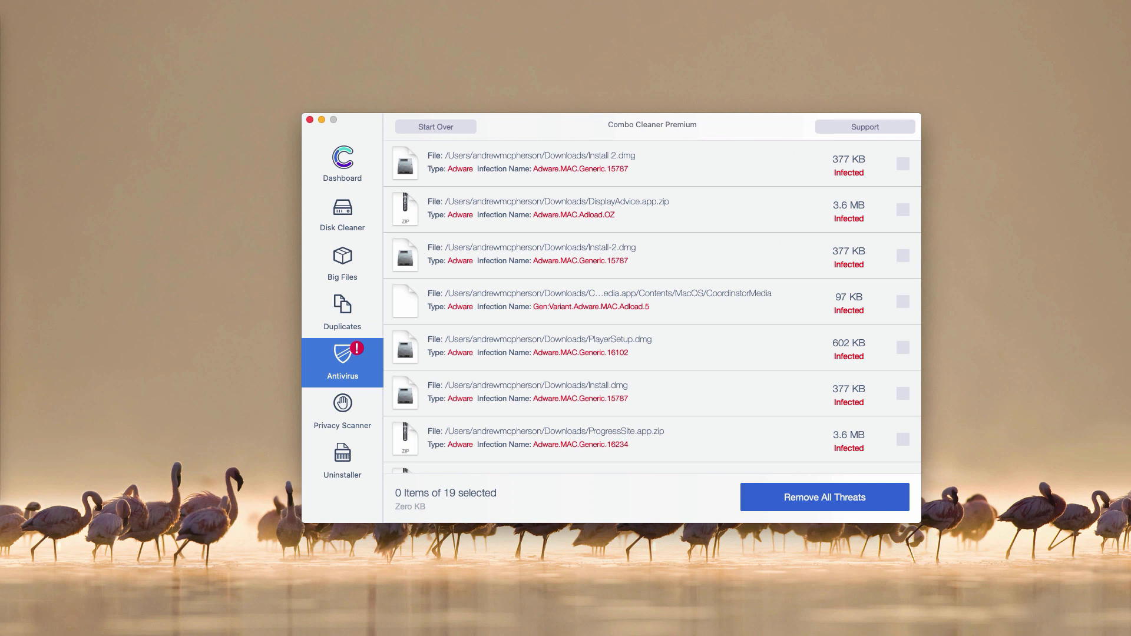